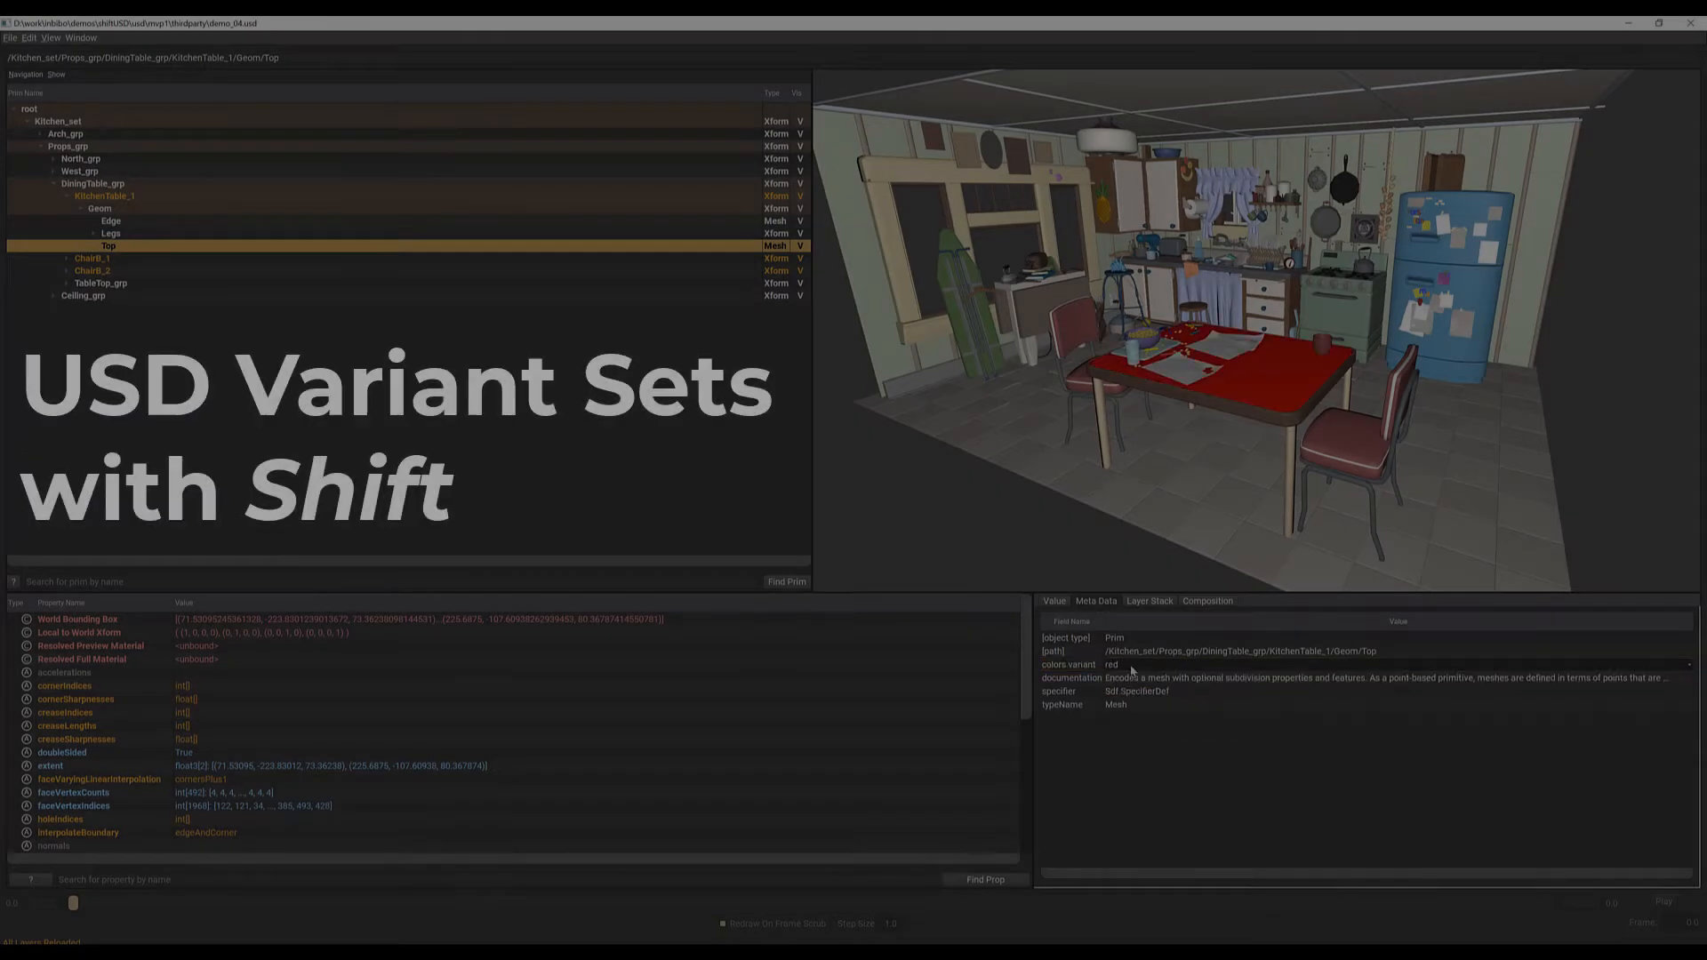
Switch the table top's colors variant from red to white and reselect the Top prim
left_click(1116, 664)
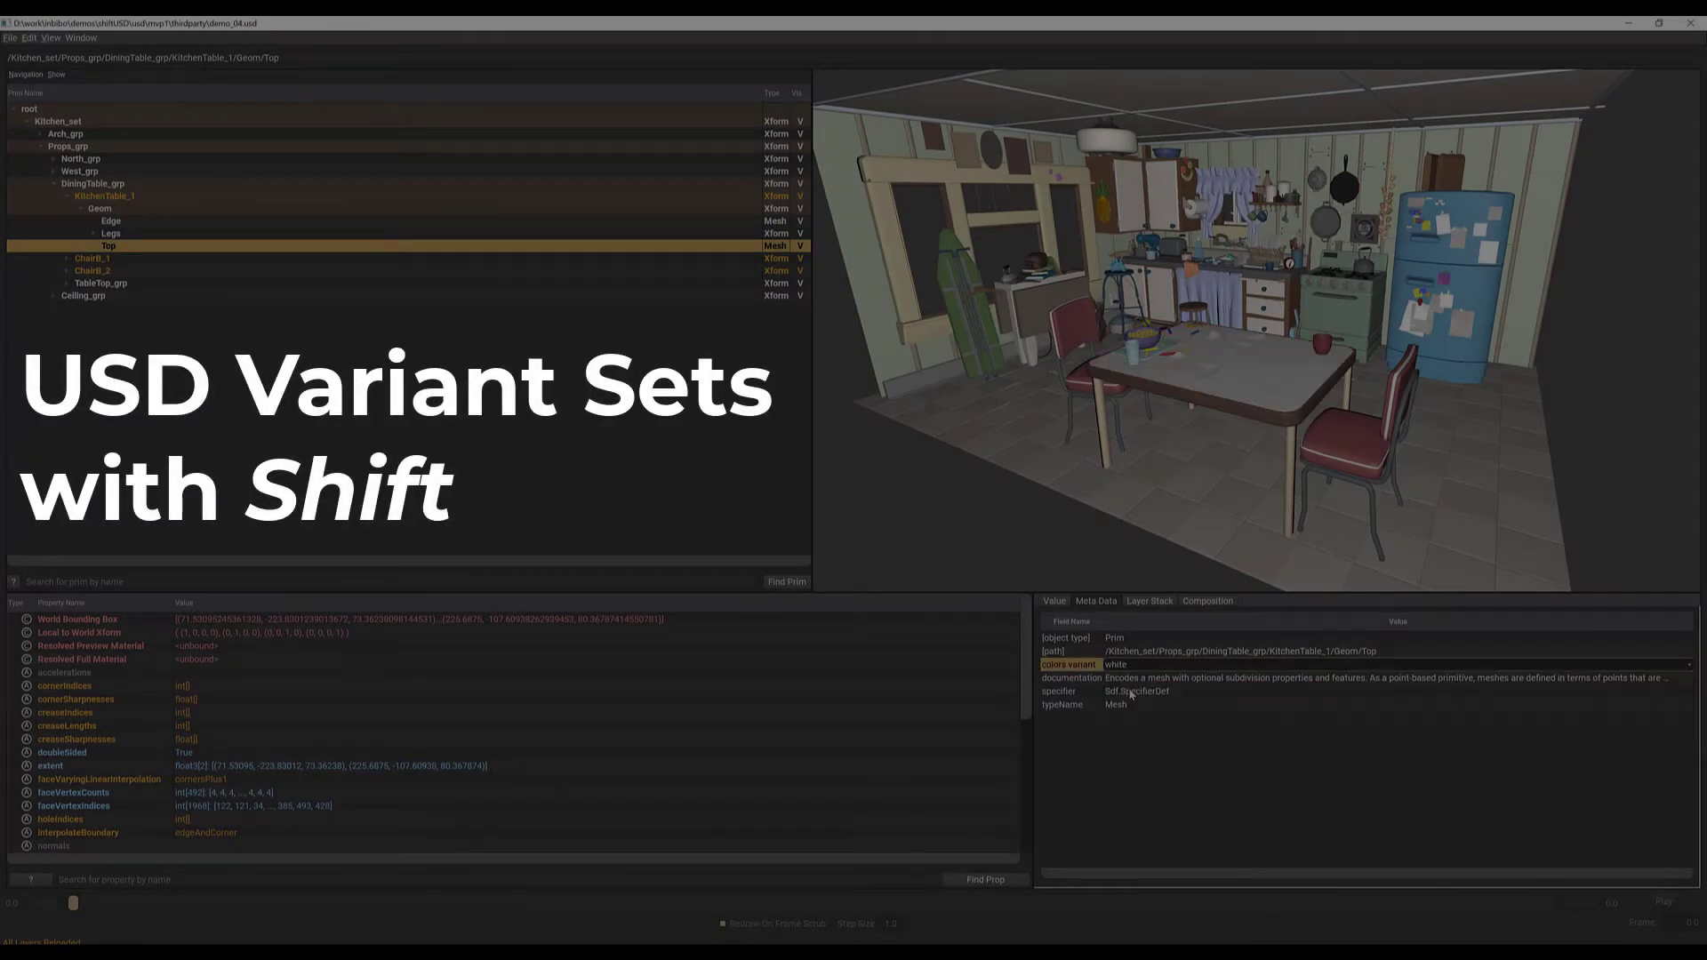
left_click(1116, 664)
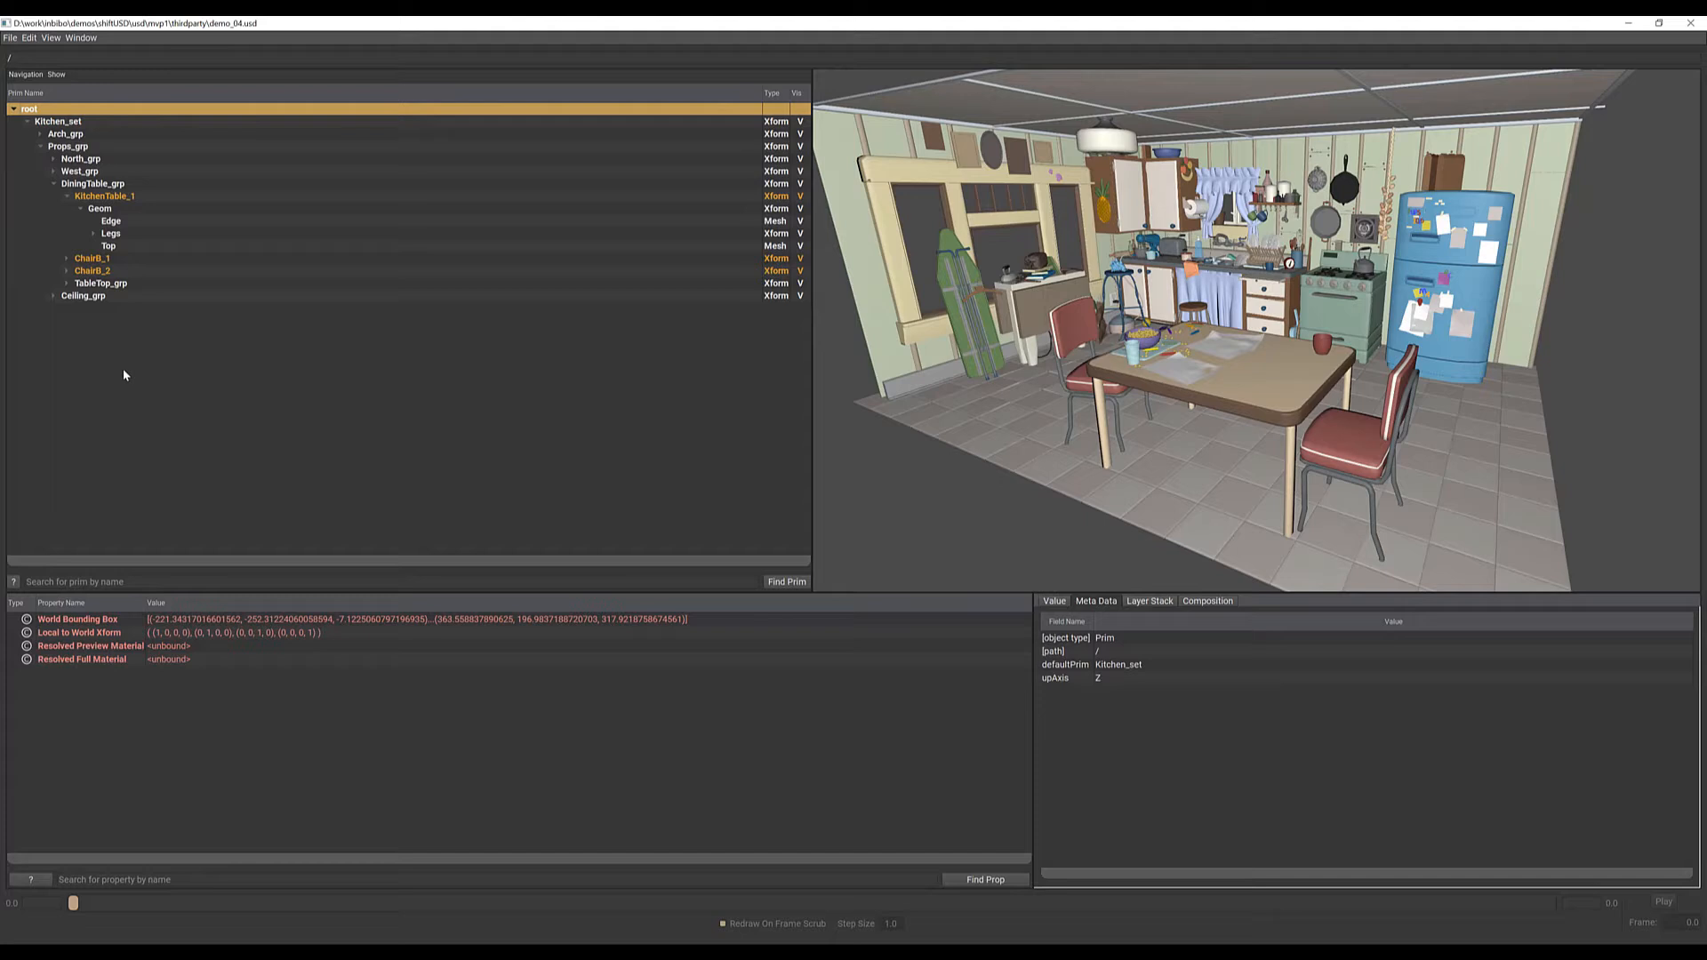
left_click(108, 245)
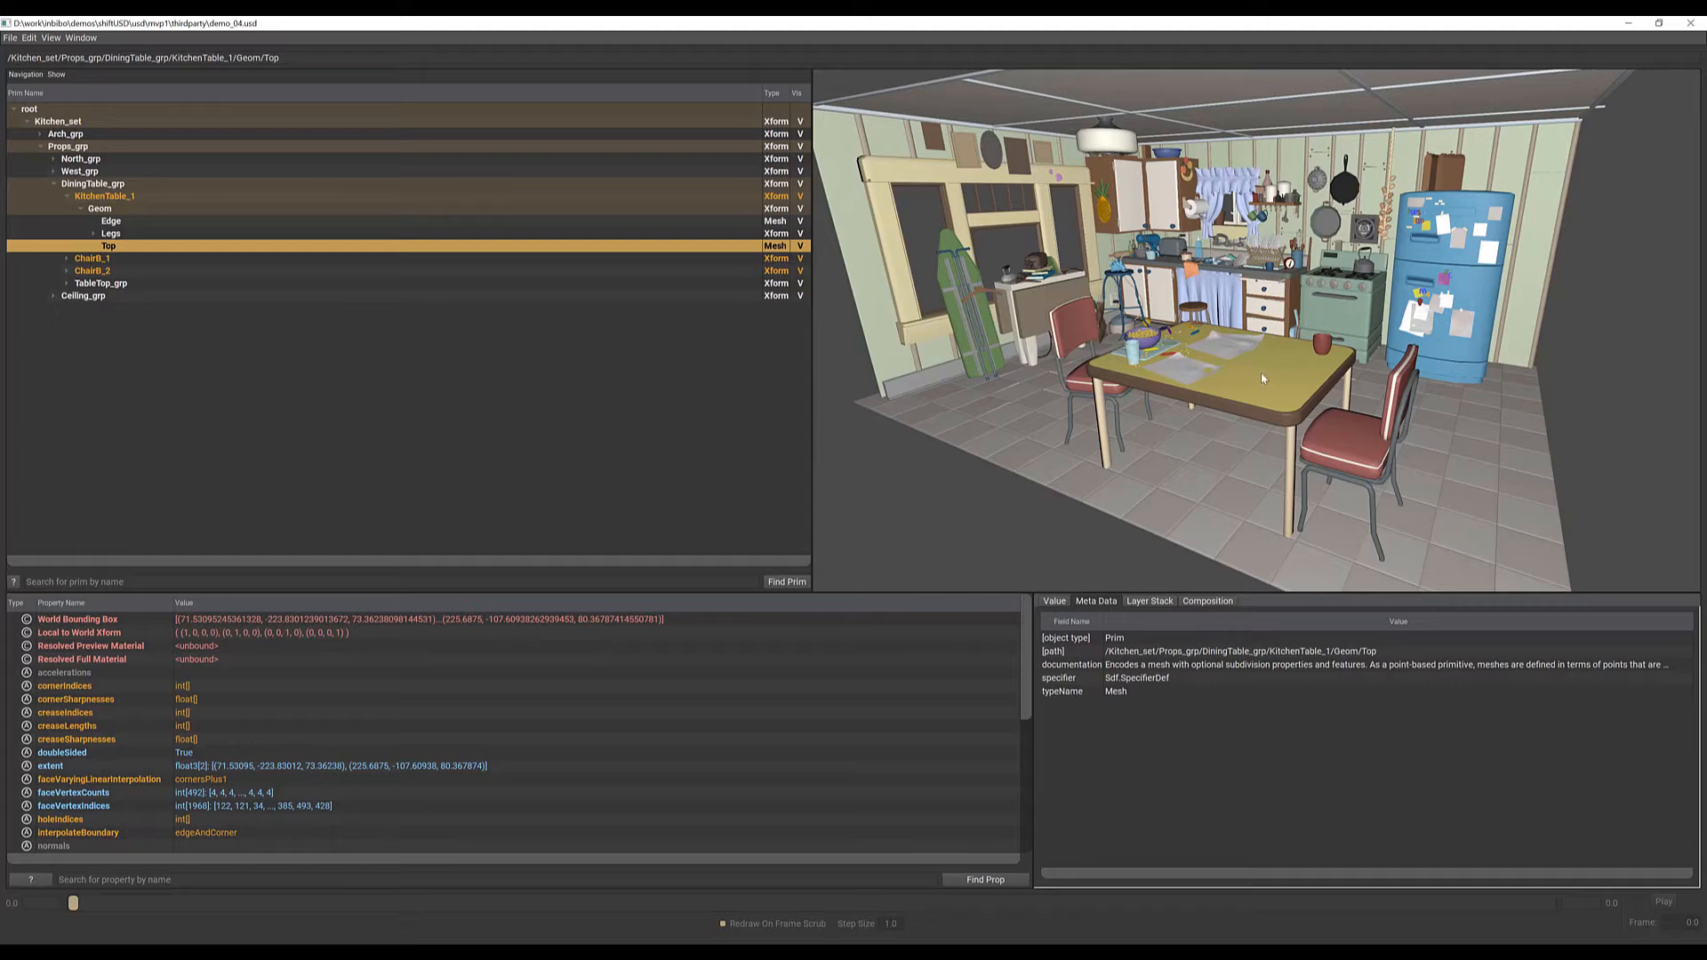
mouse_move(1243, 390)
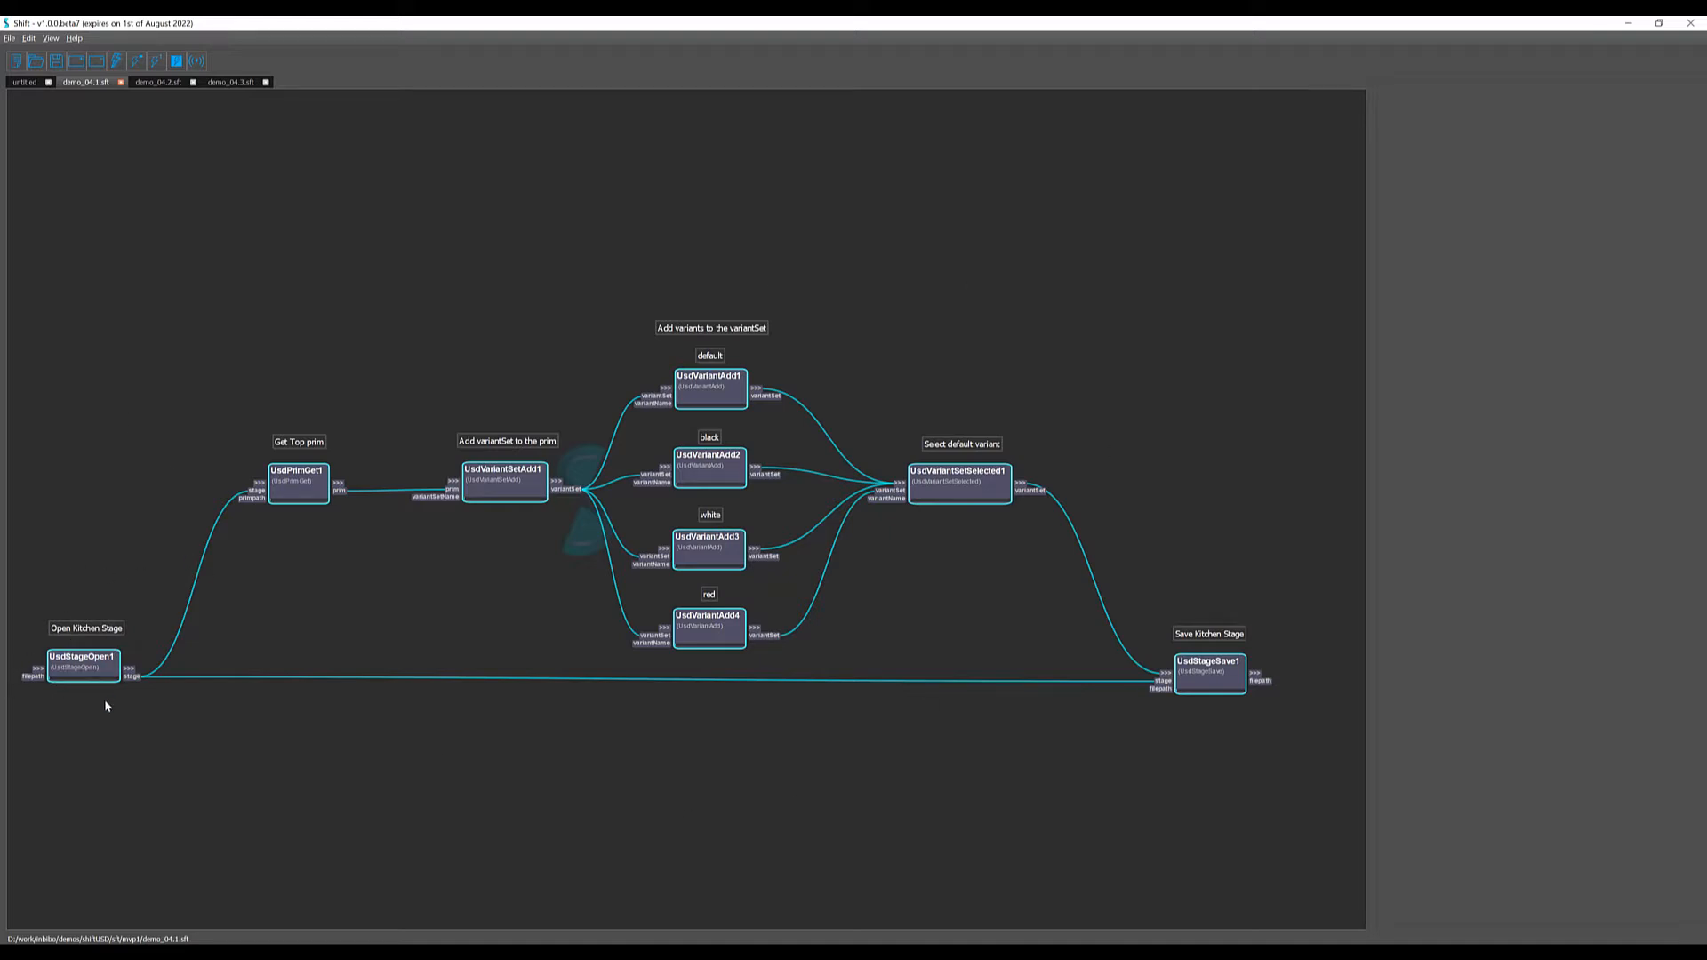
mouse_move(337, 484)
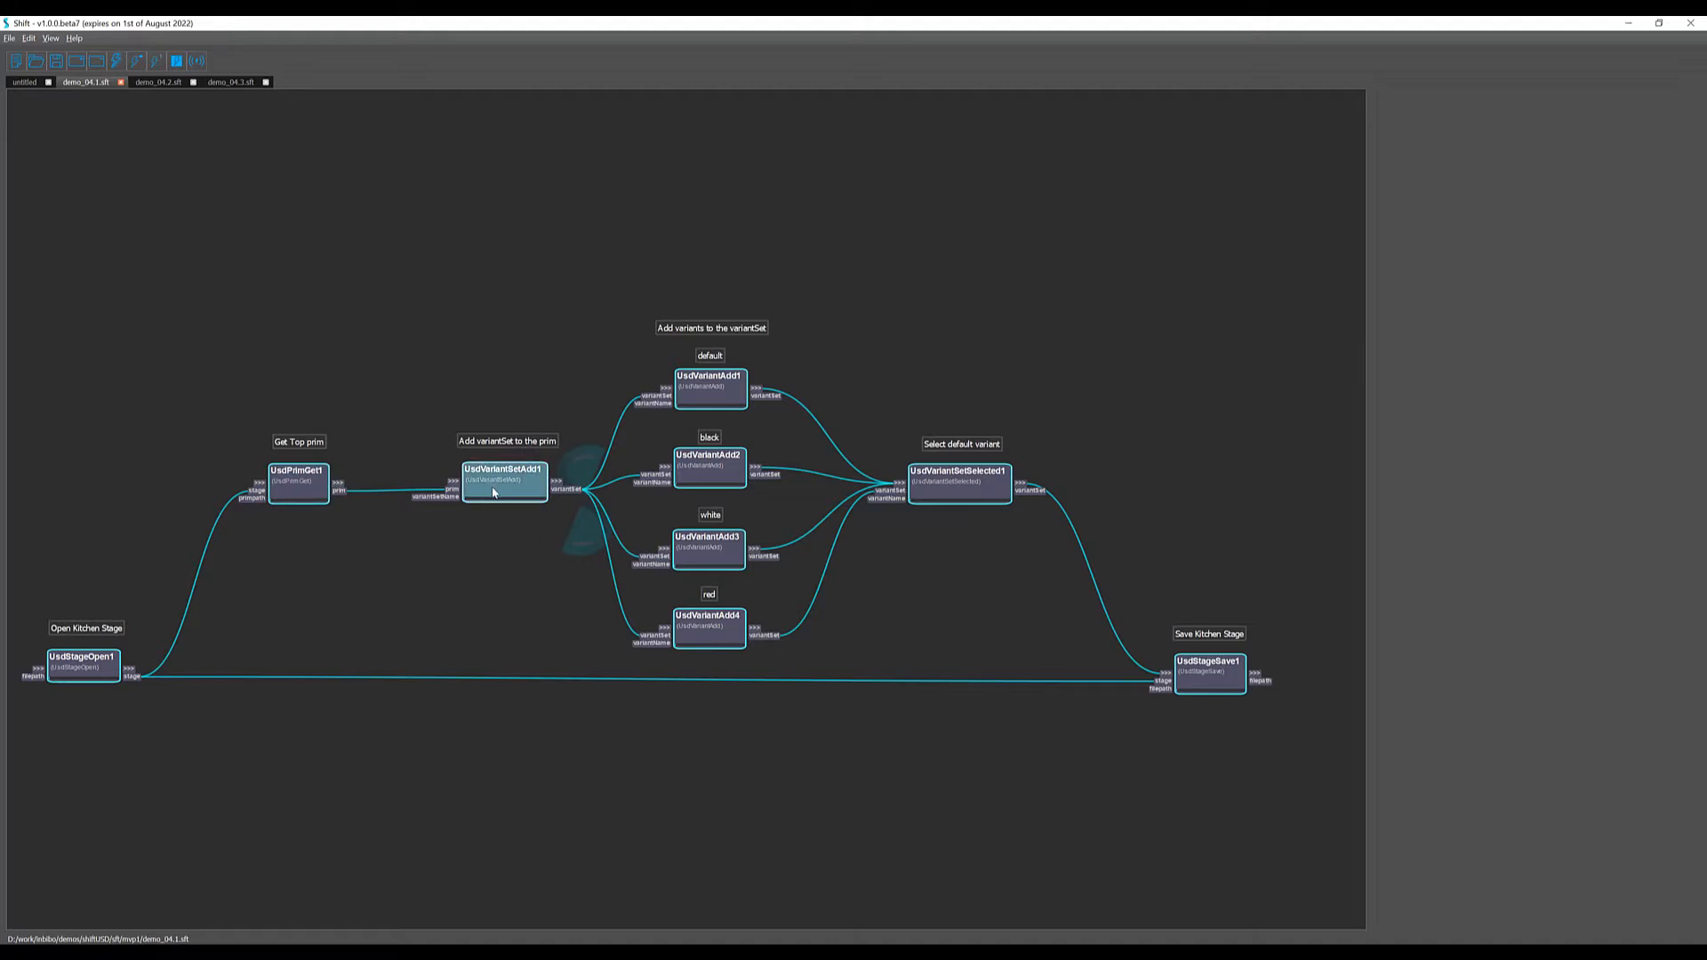
left_click(504, 481)
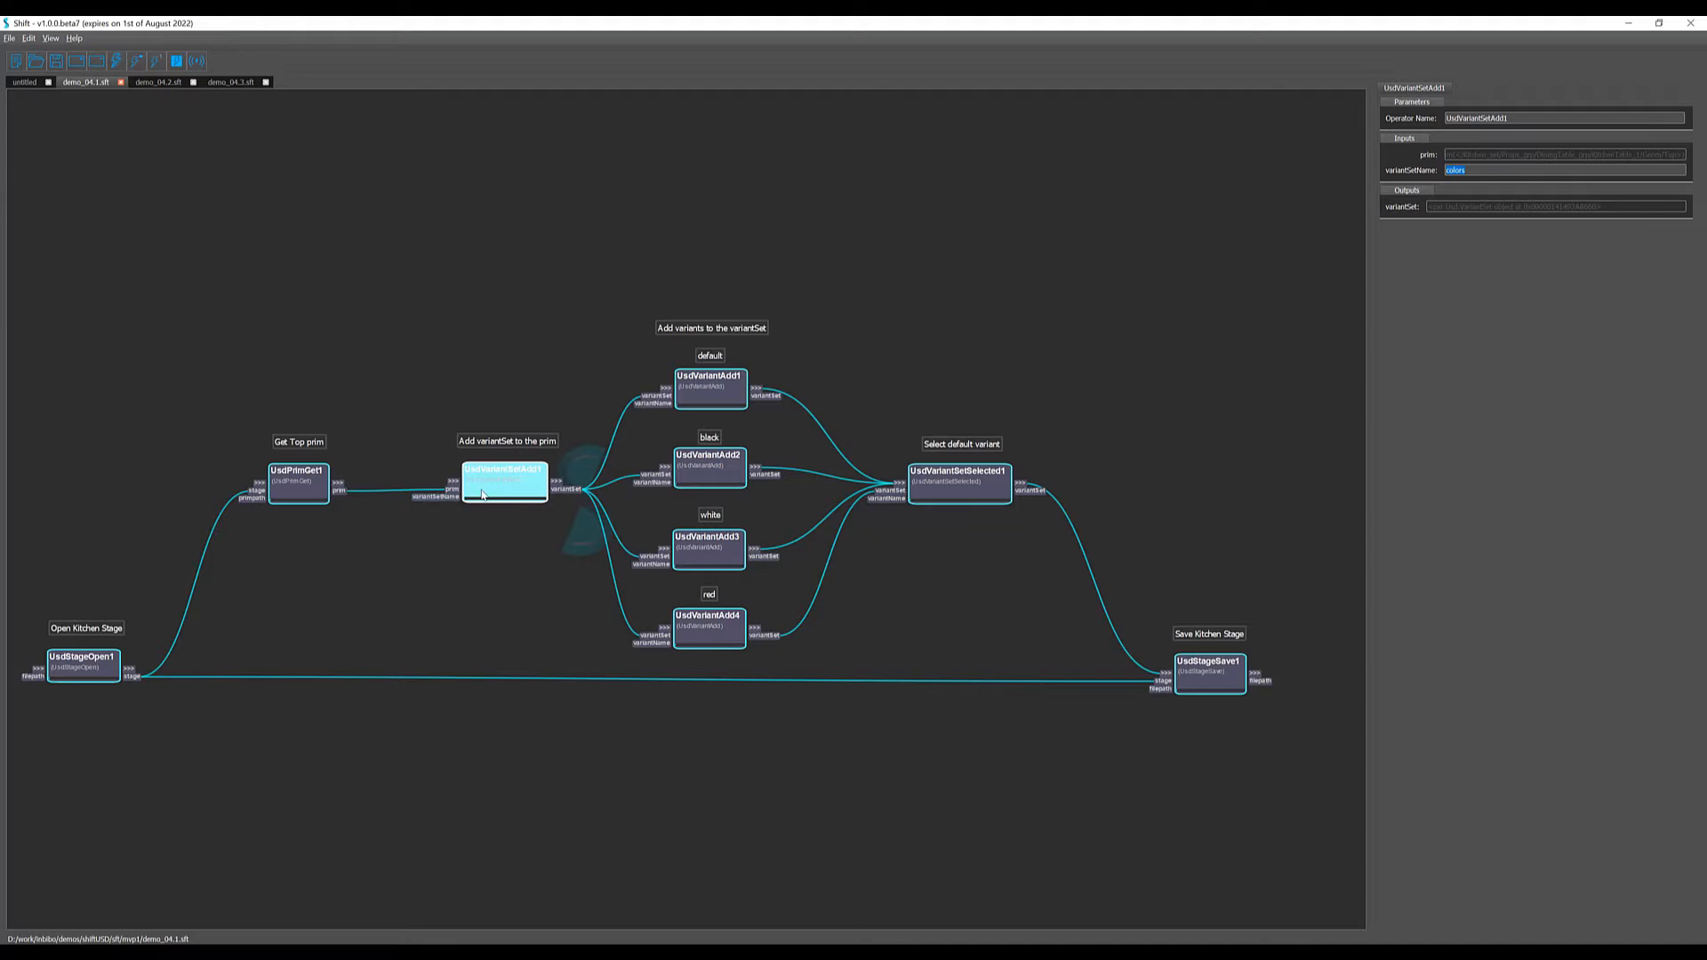
left_click(887, 353)
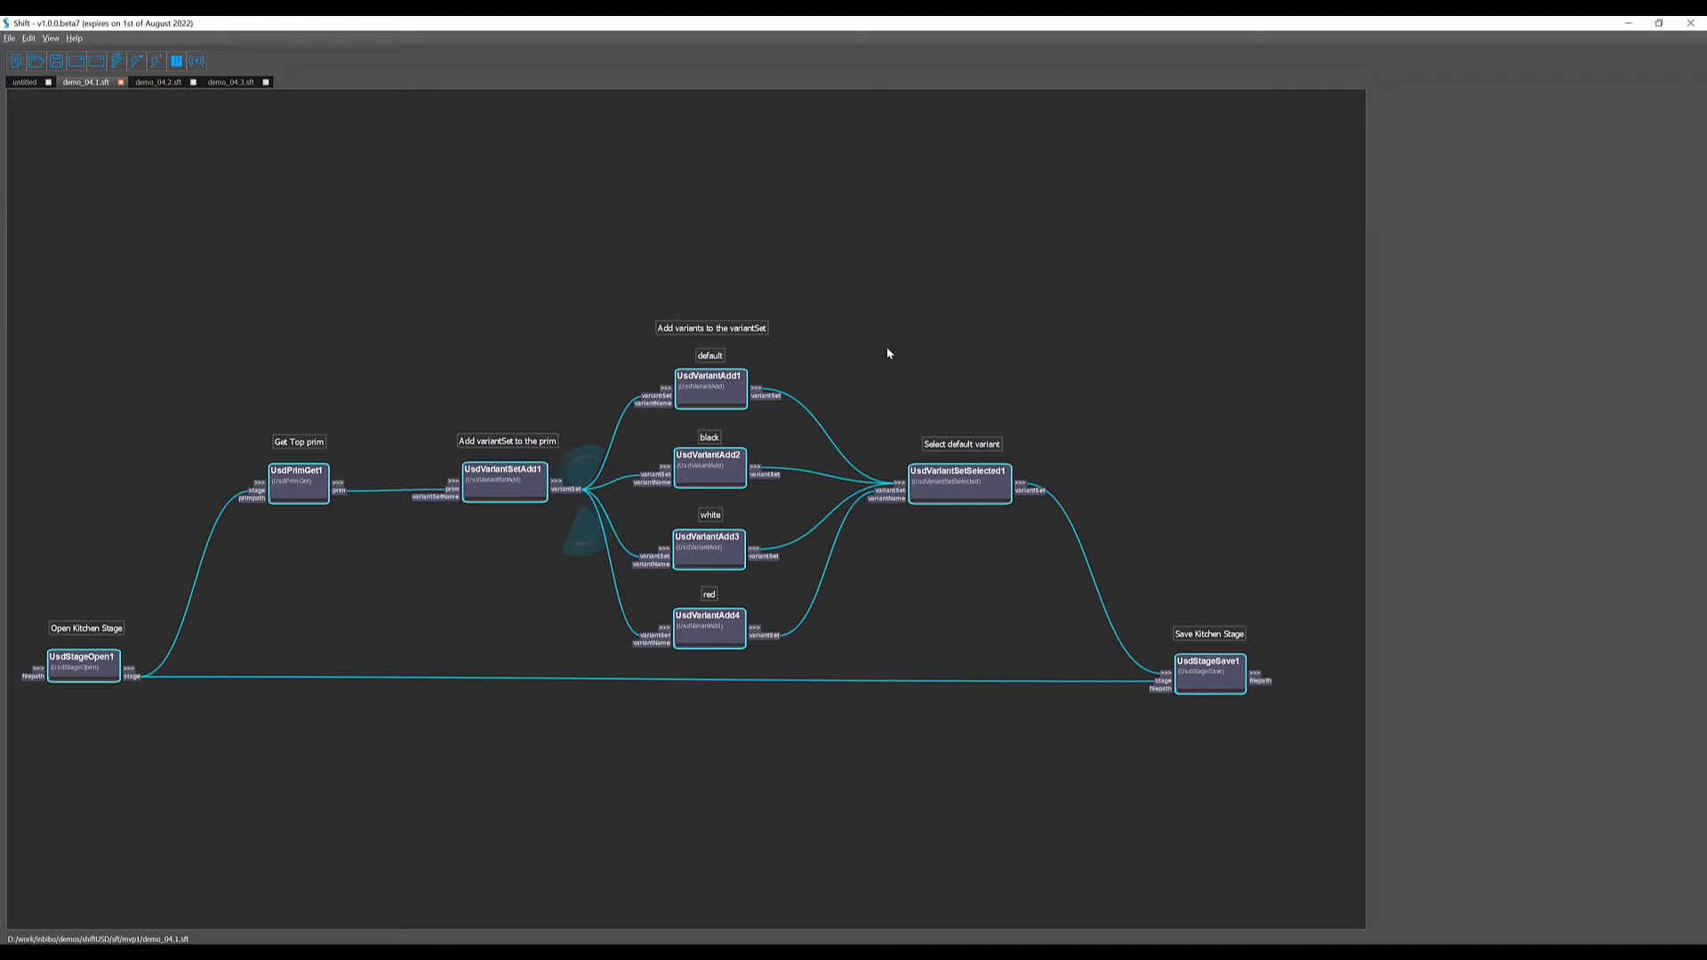
left_click(709, 626)
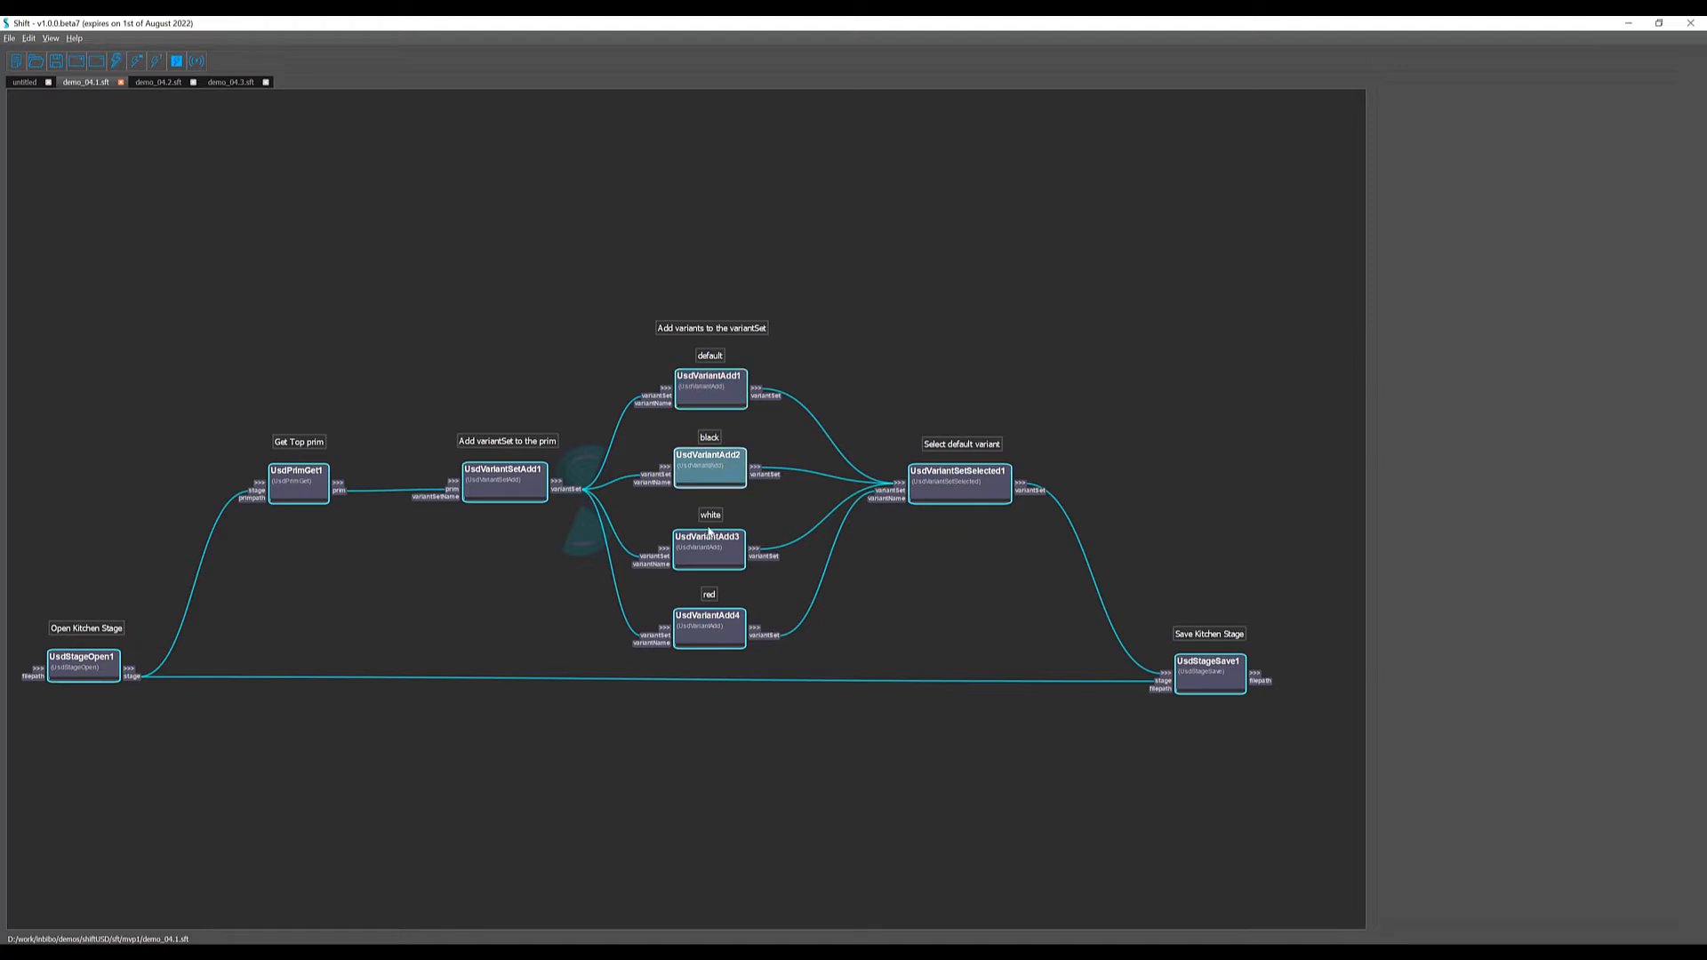
left_click(709, 389)
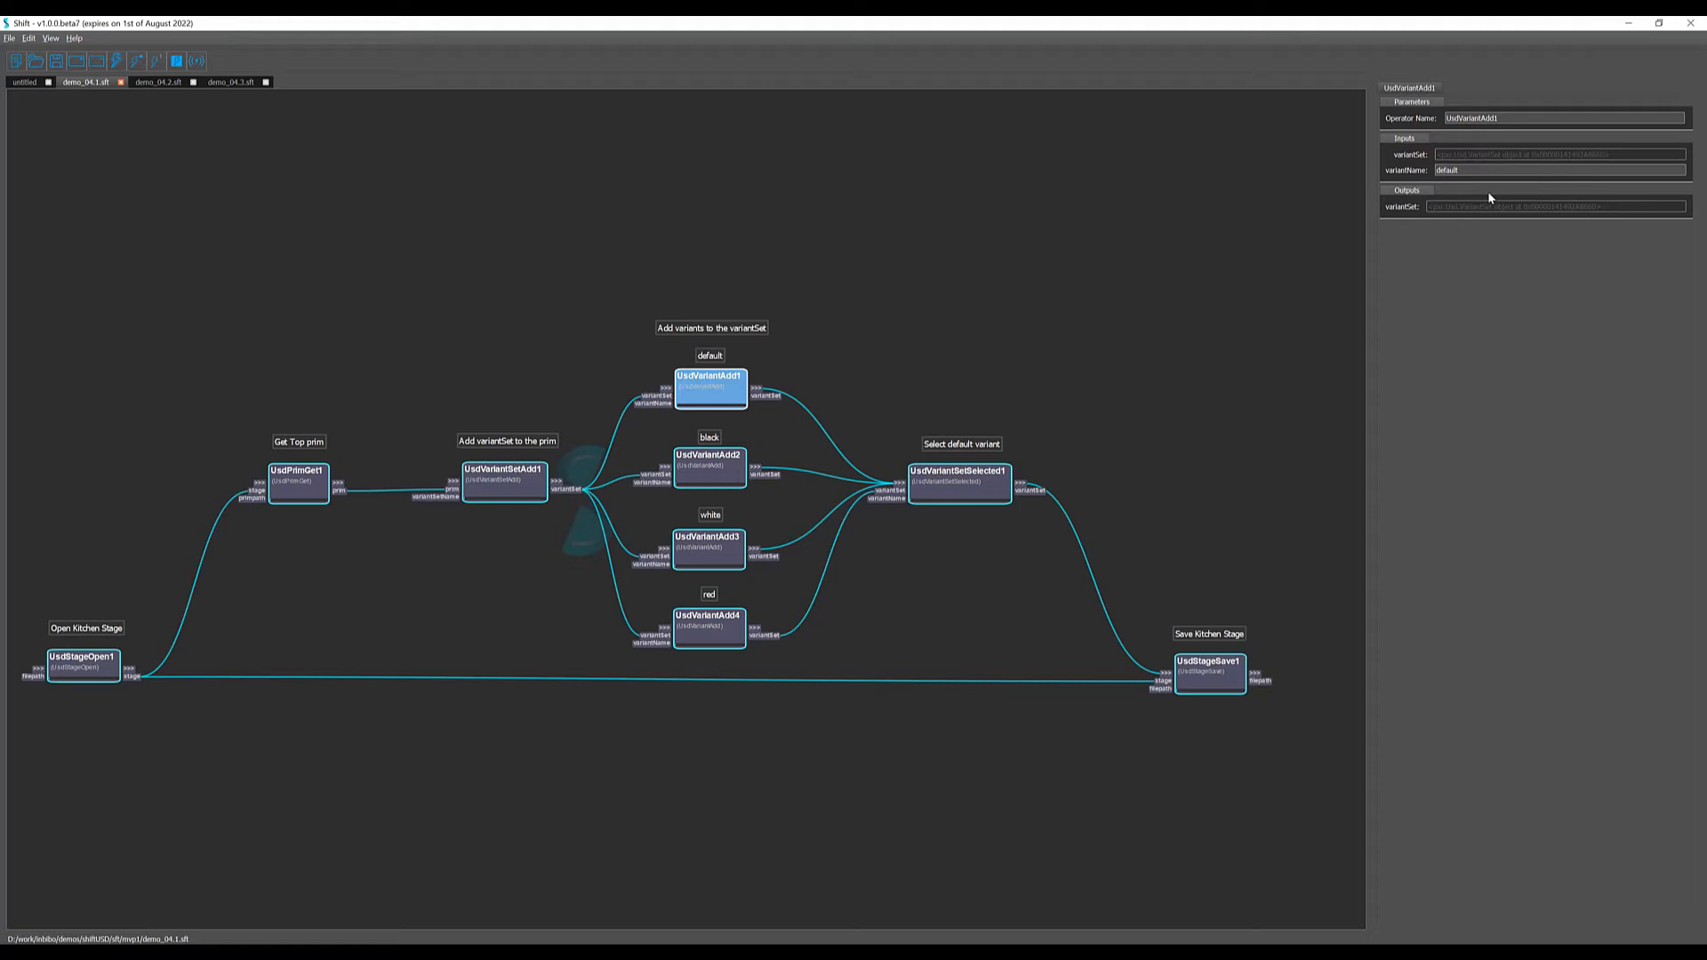
mouse_move(1353, 277)
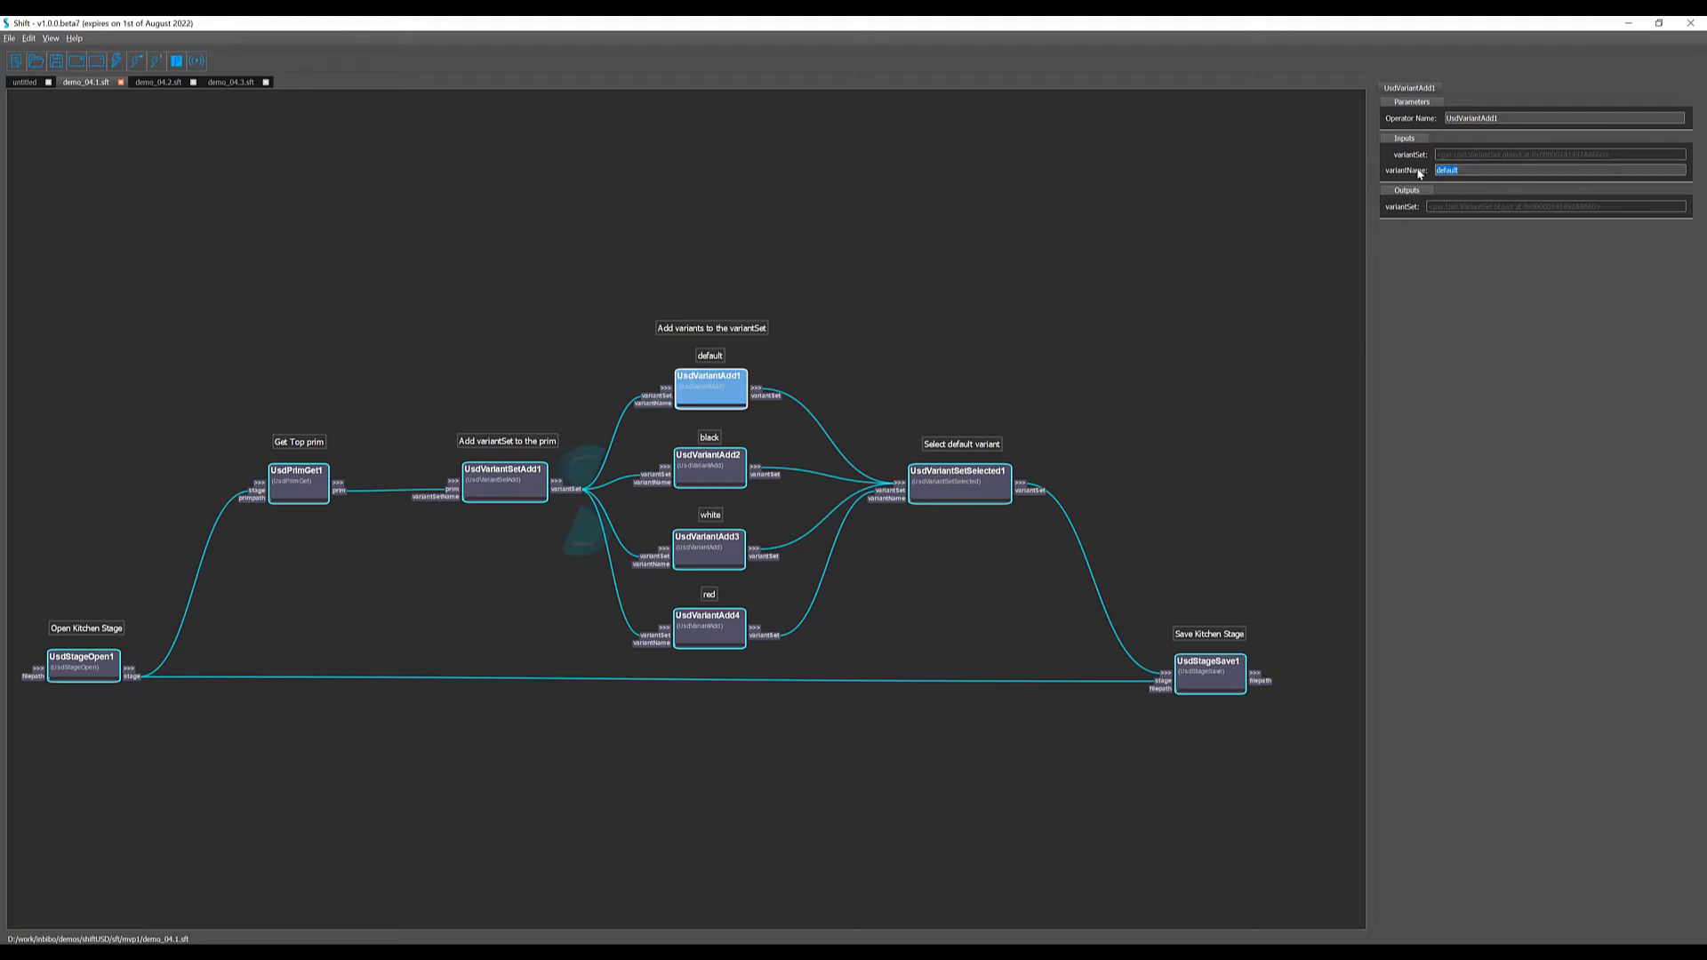
left_click(874, 398)
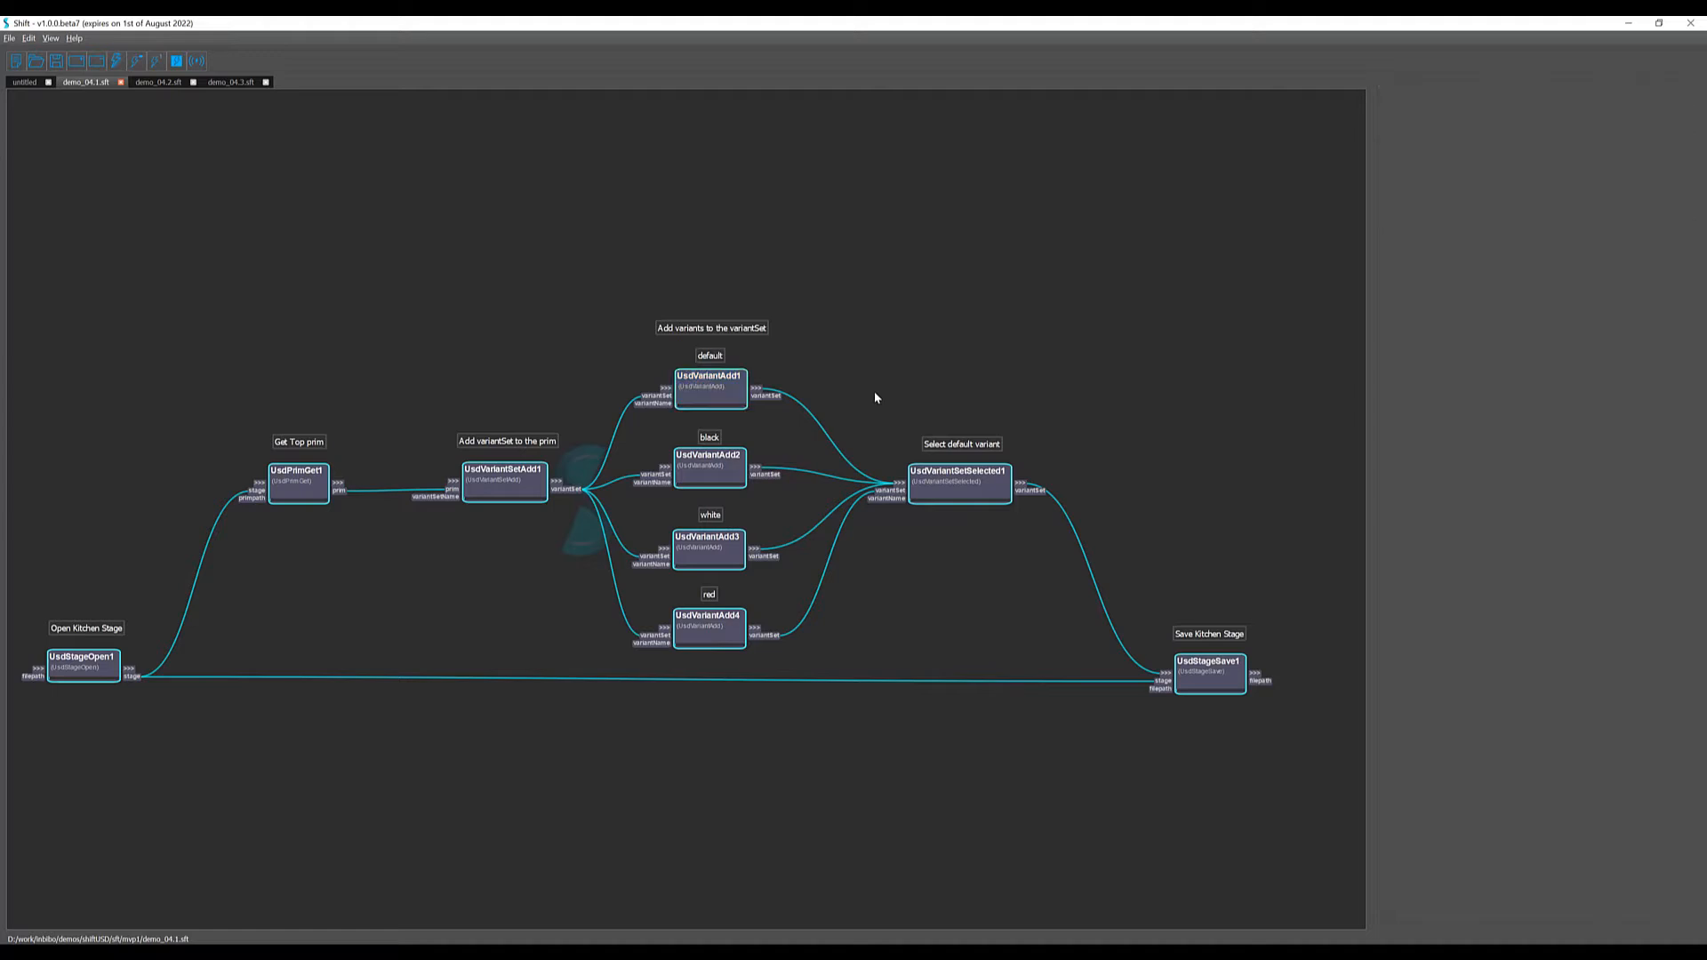
mouse_move(940, 534)
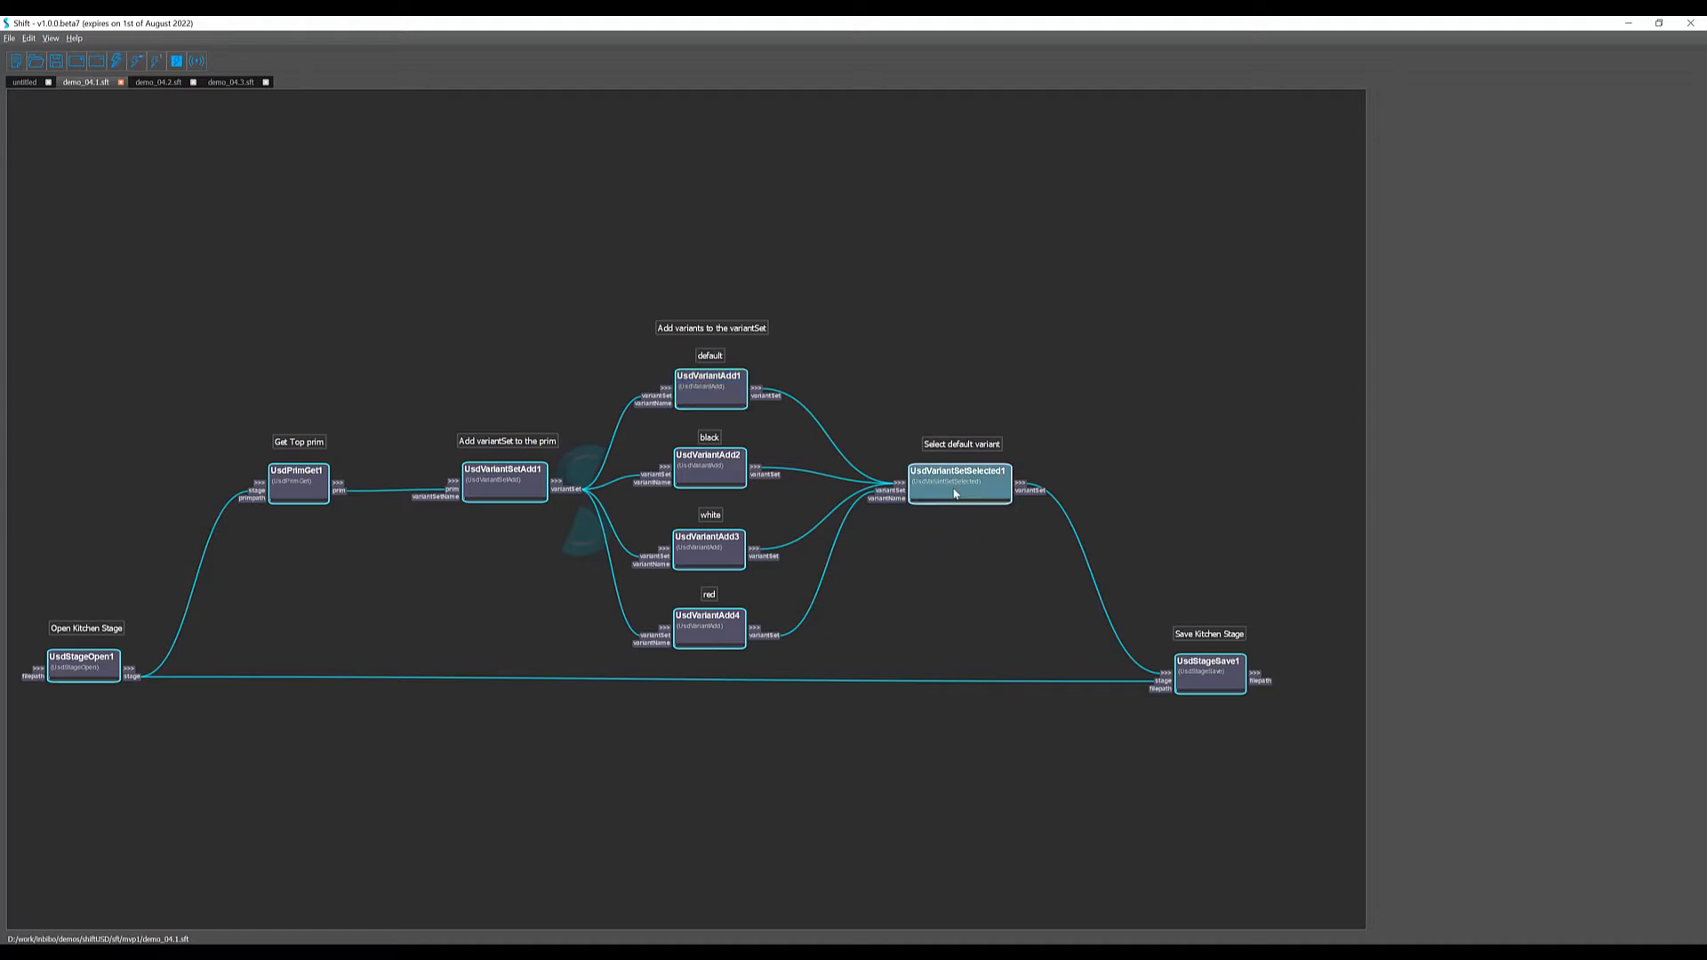
mouse_move(954, 496)
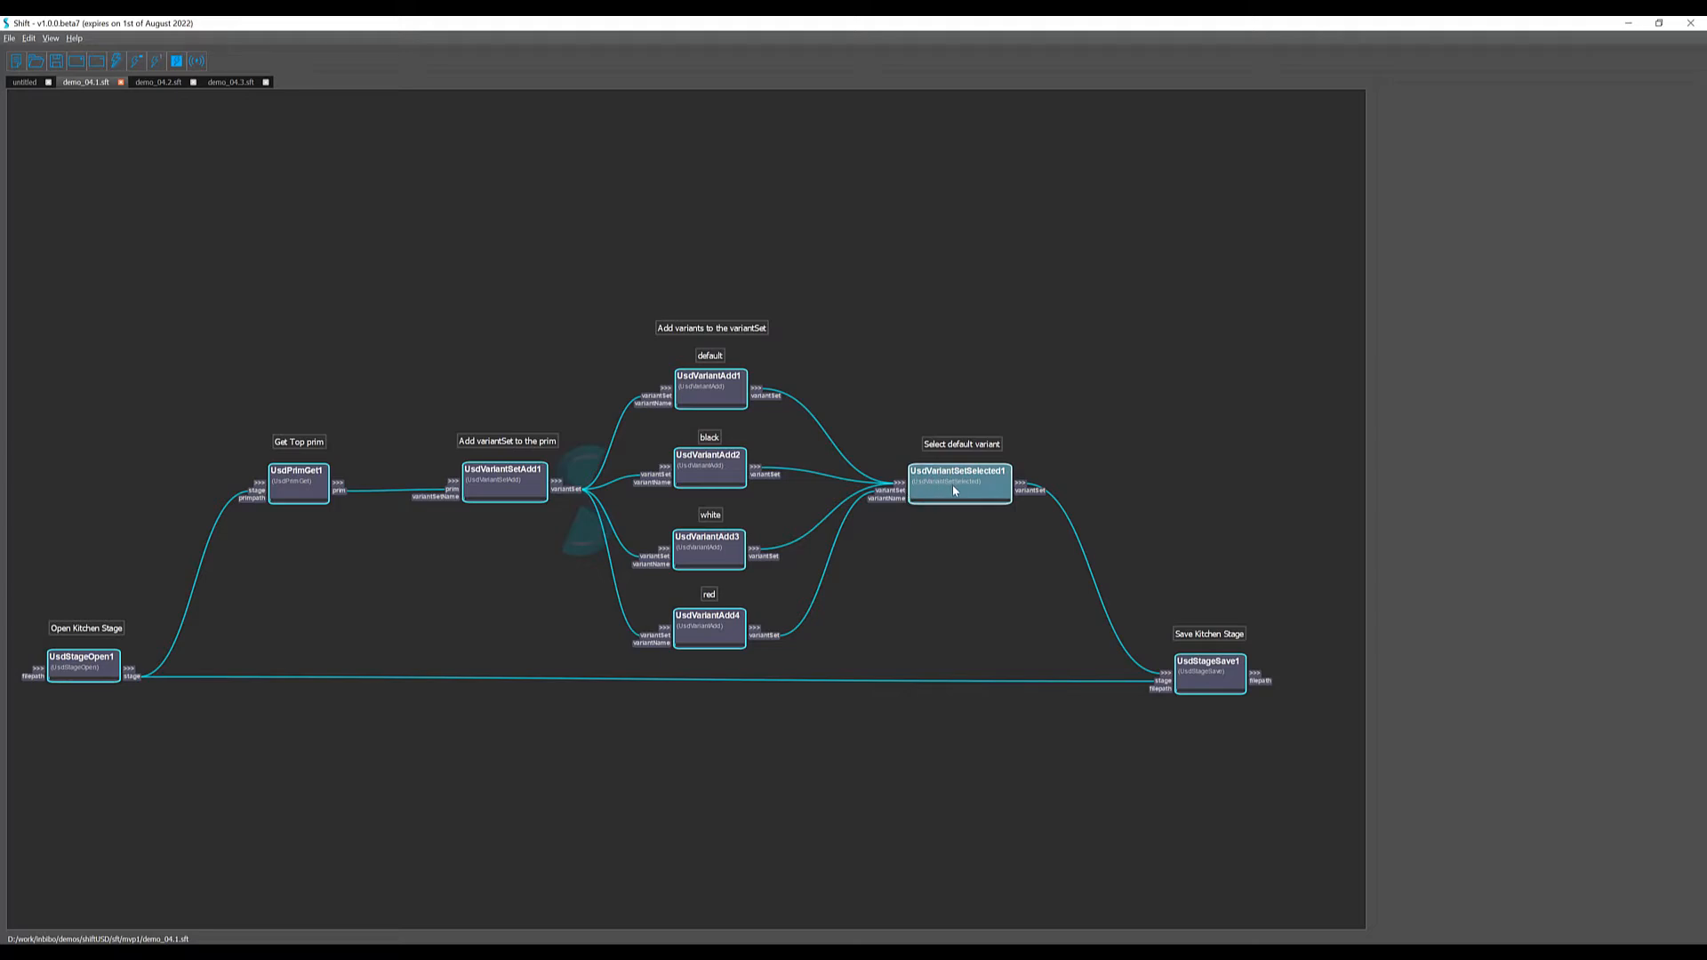
Select the UsdVariantSetSelected1 node to view its default-variant settings
left_click(957, 482)
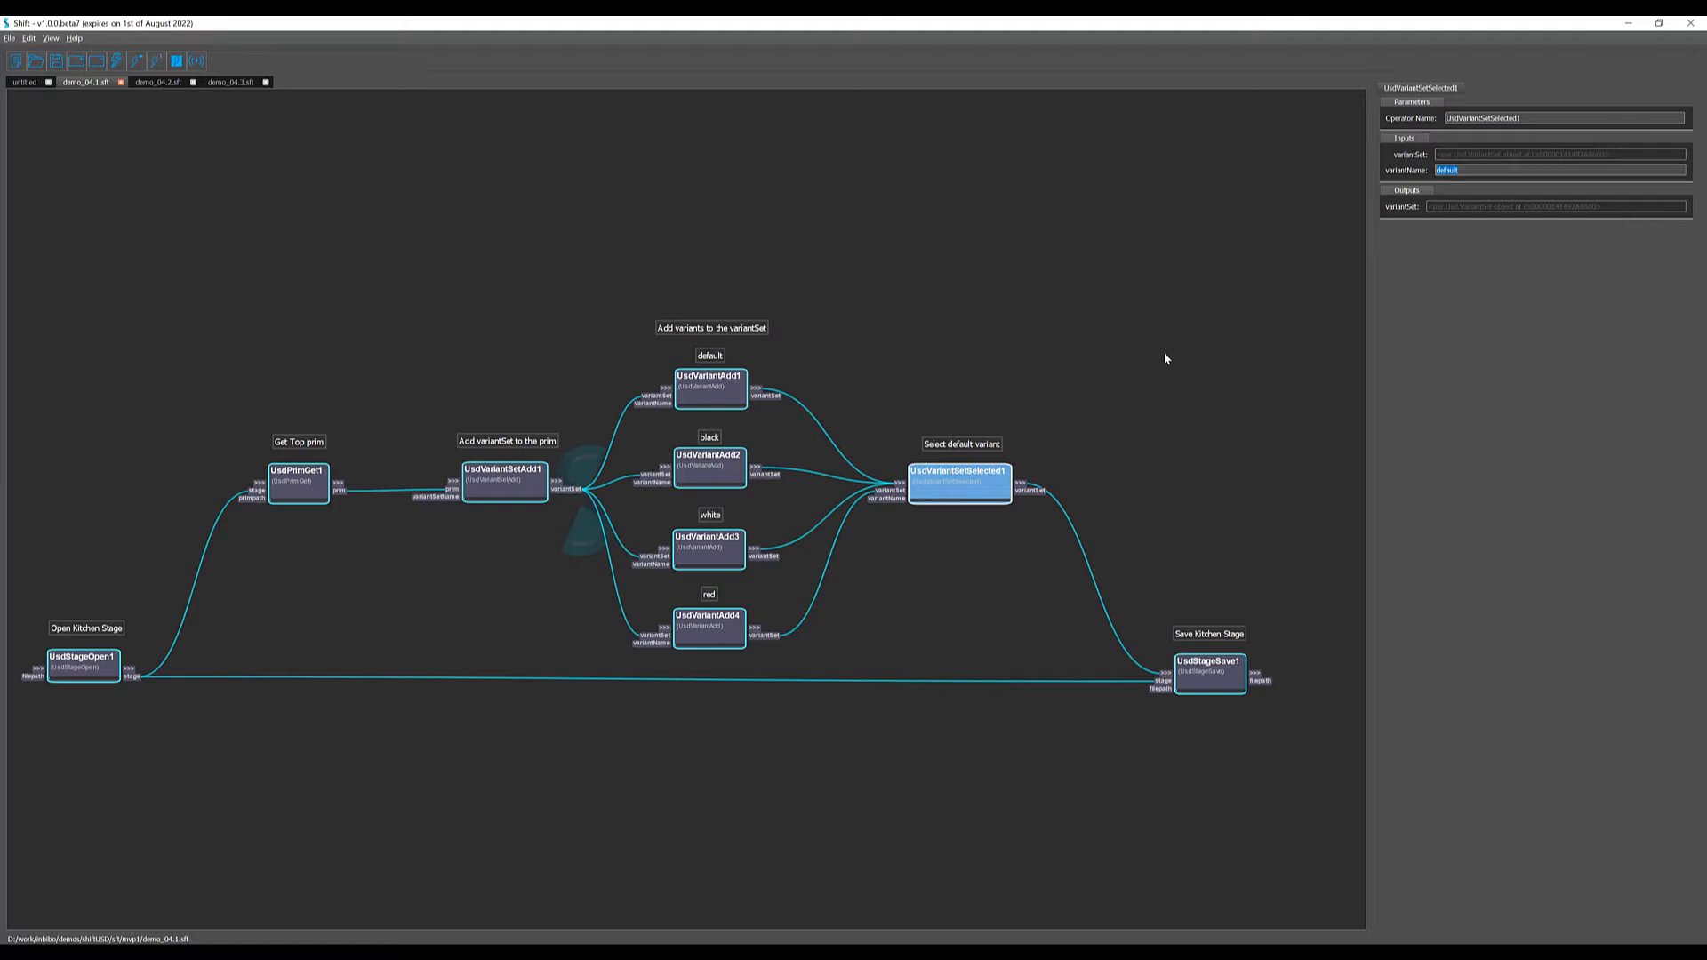
mouse_move(1140, 294)
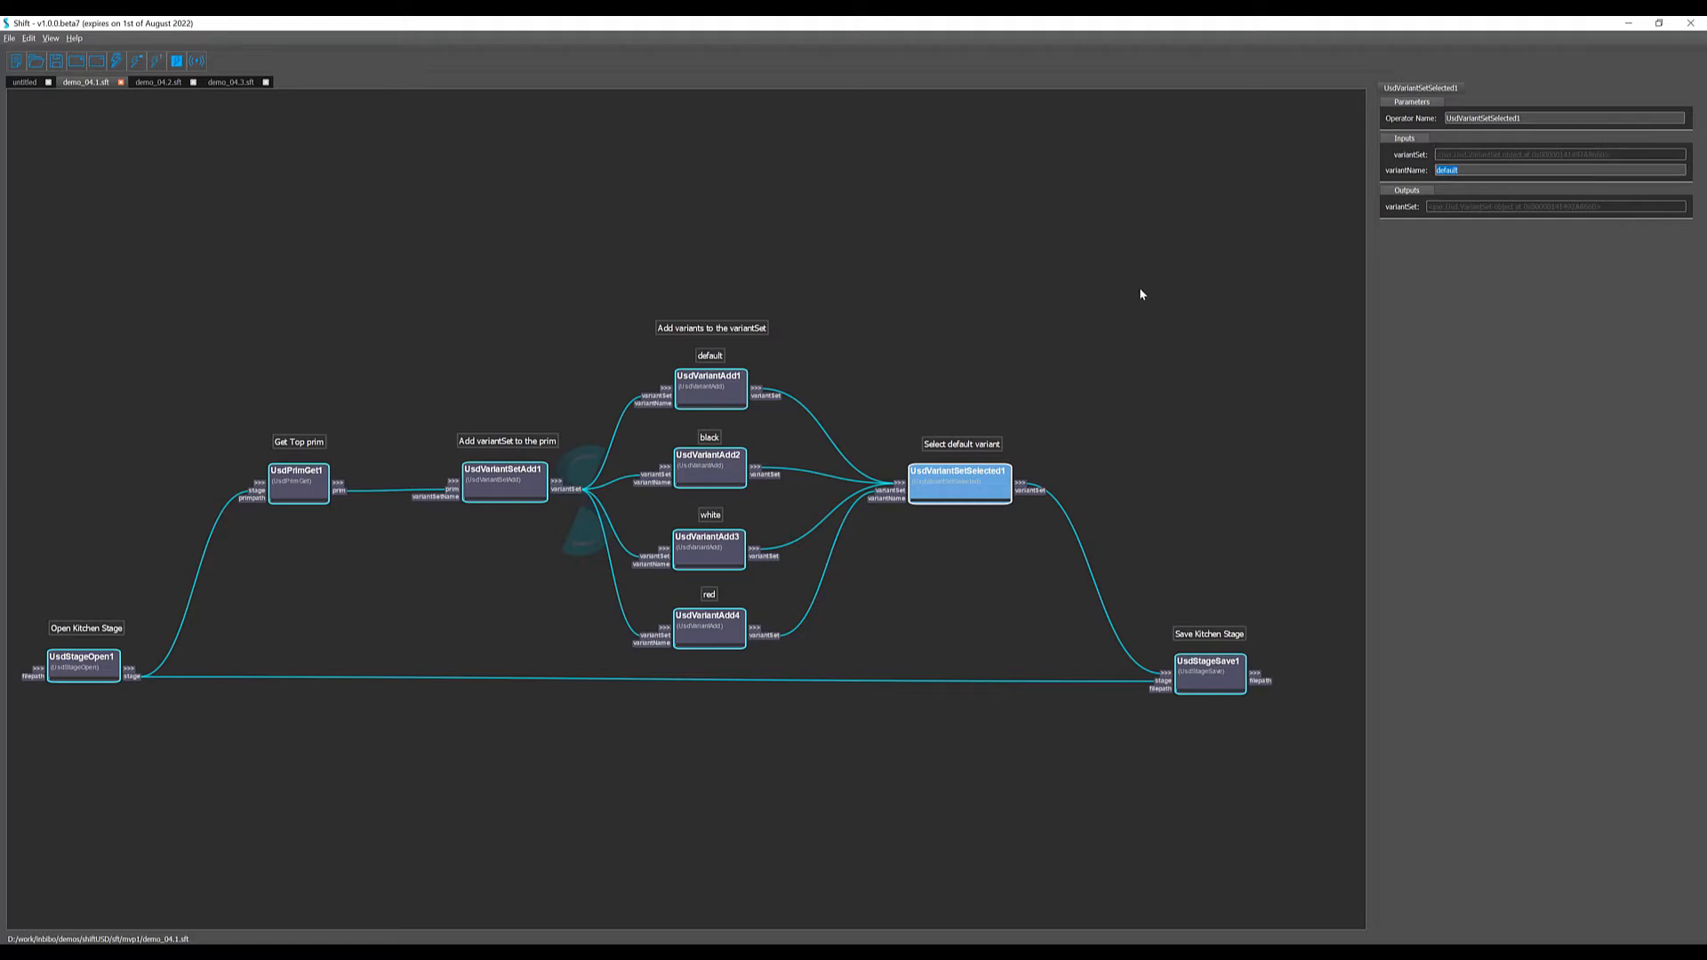
mouse_move(1194, 740)
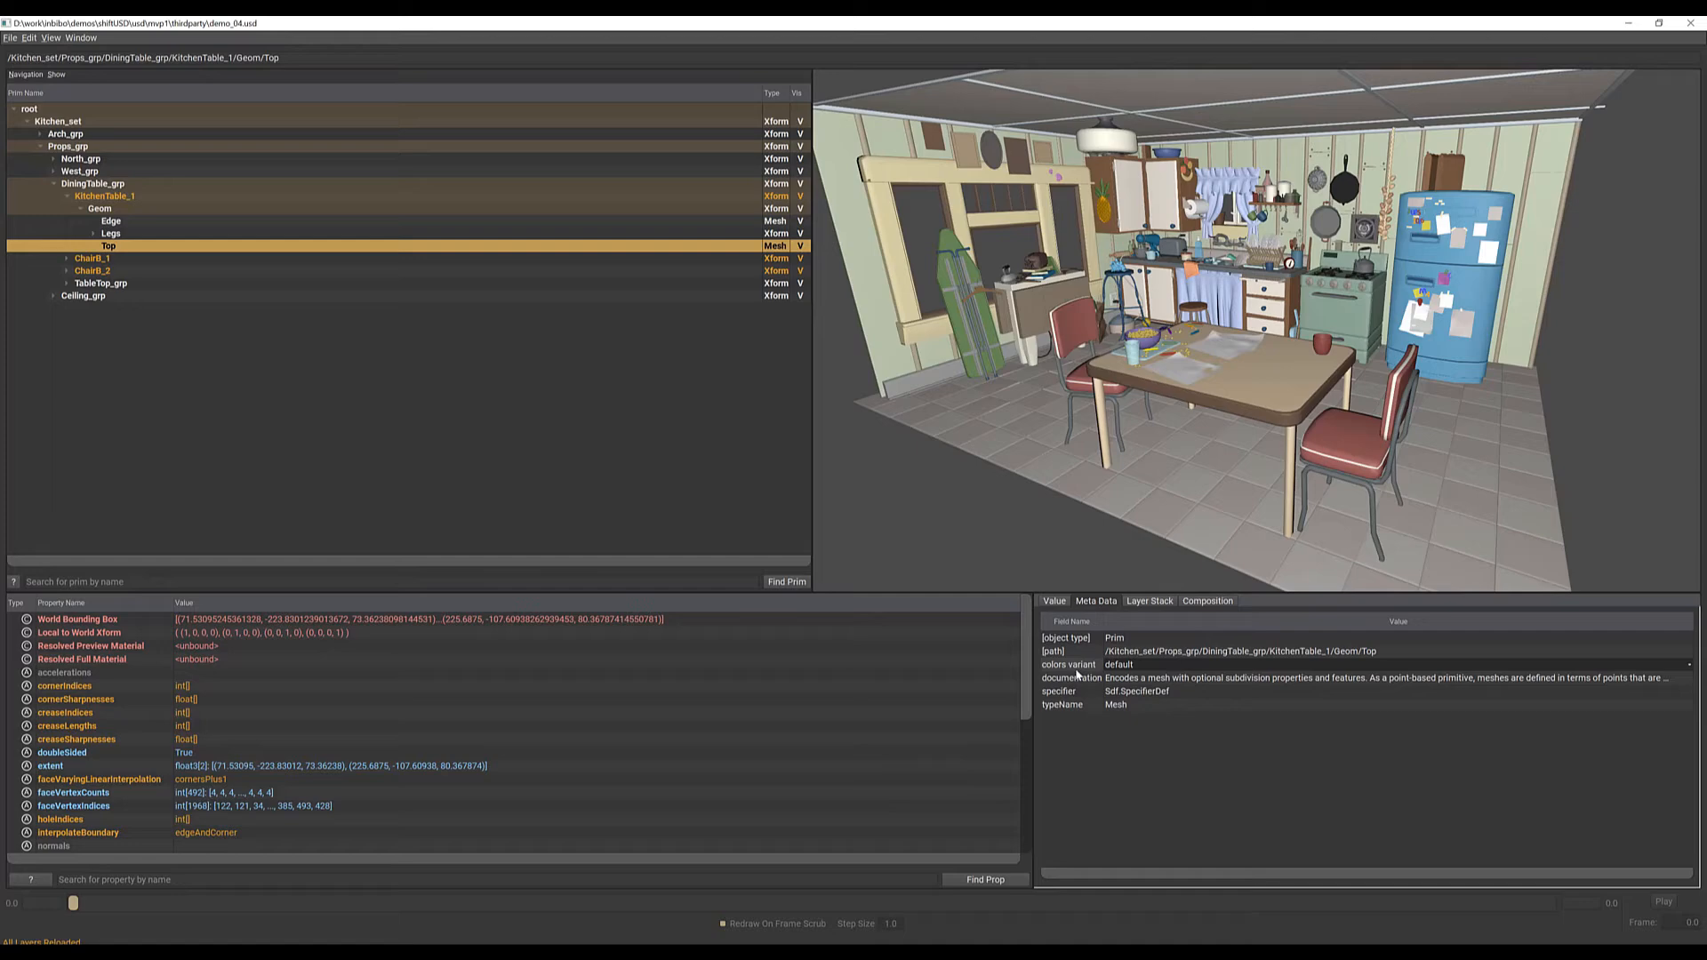
Set the Top prim's colors variant to red, then to white
left_click(1118, 665)
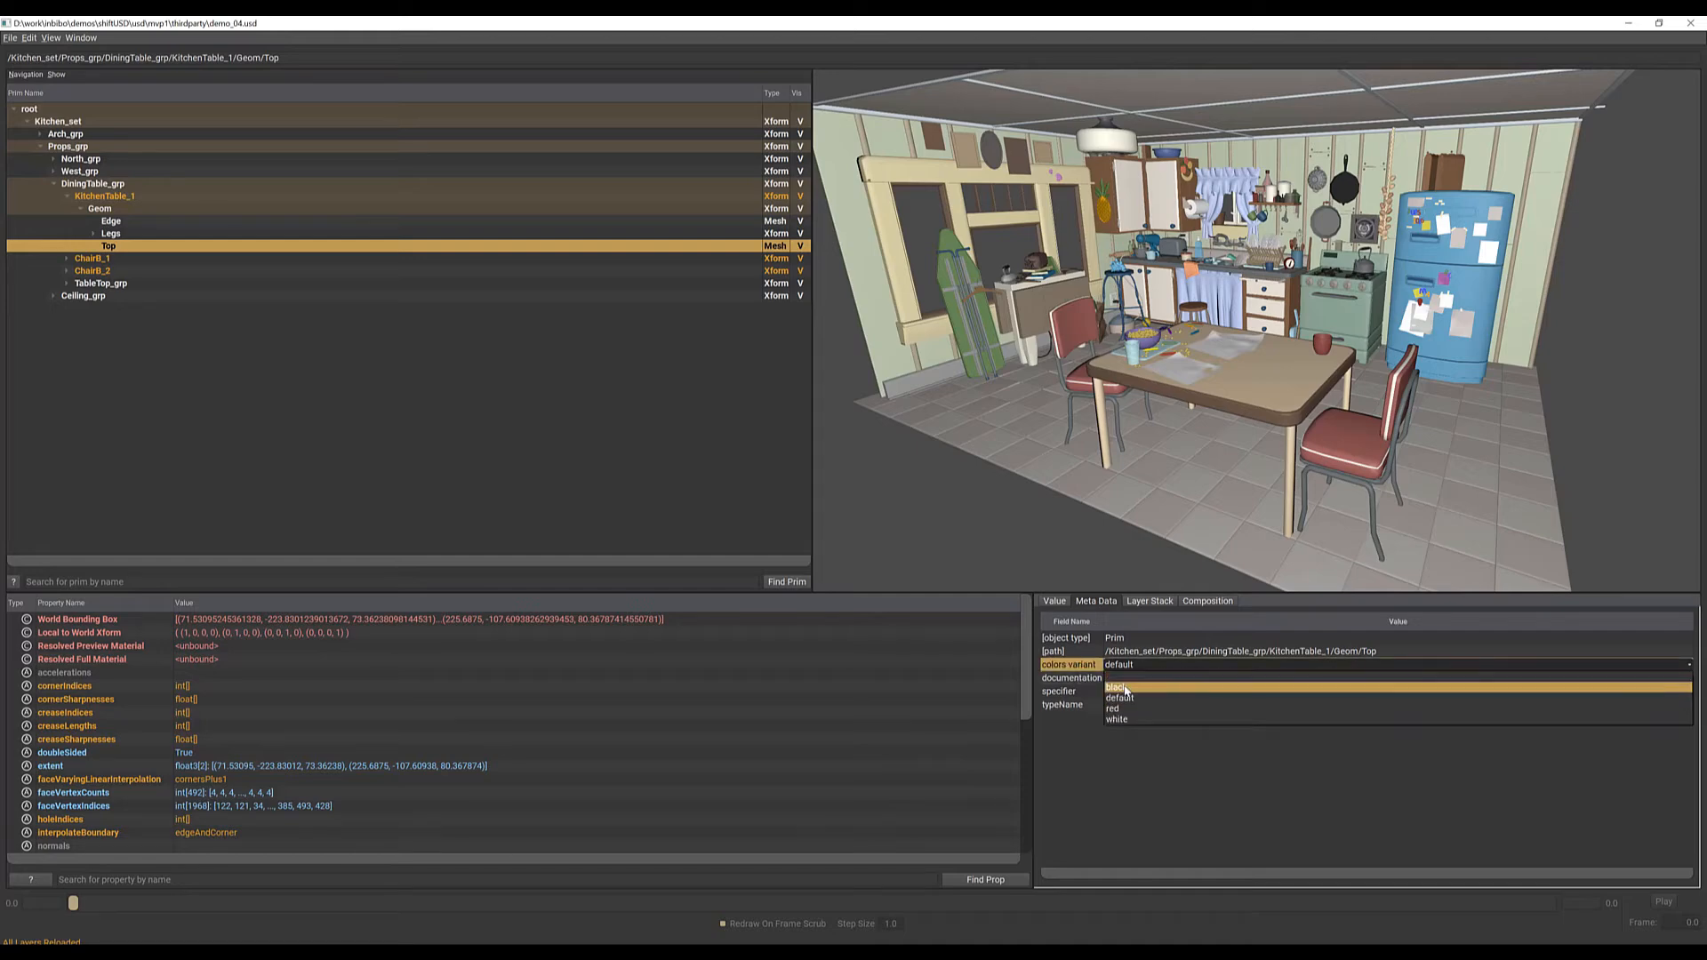
left_click(1116, 687)
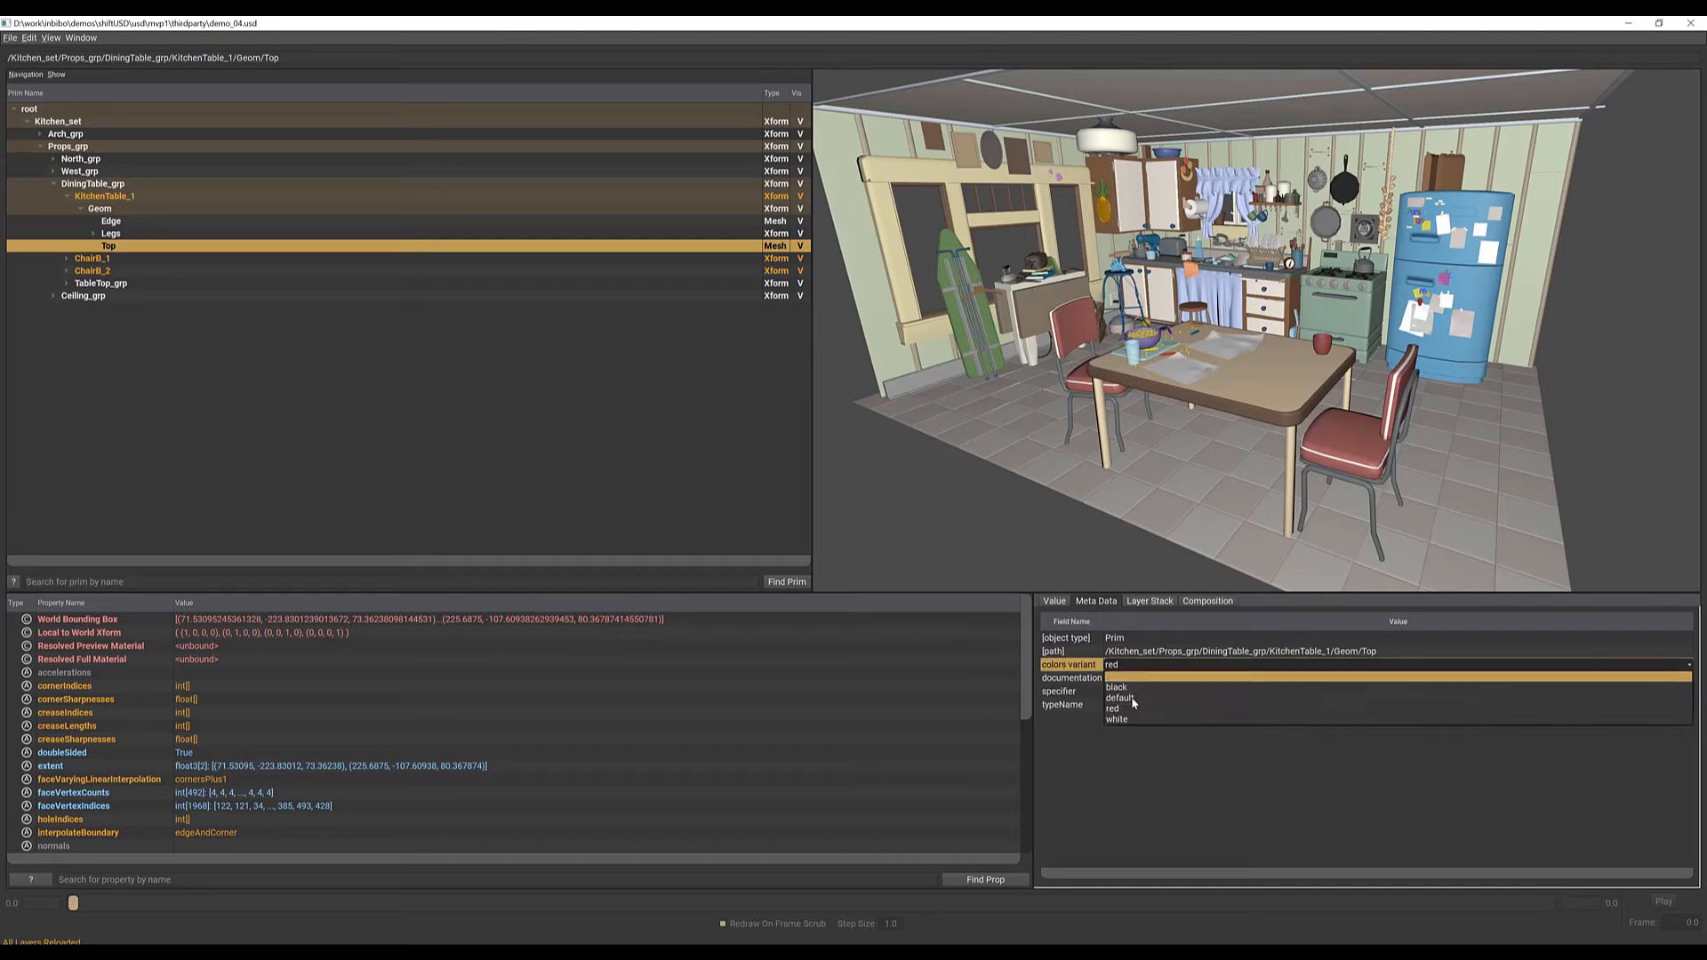
left_click(1116, 719)
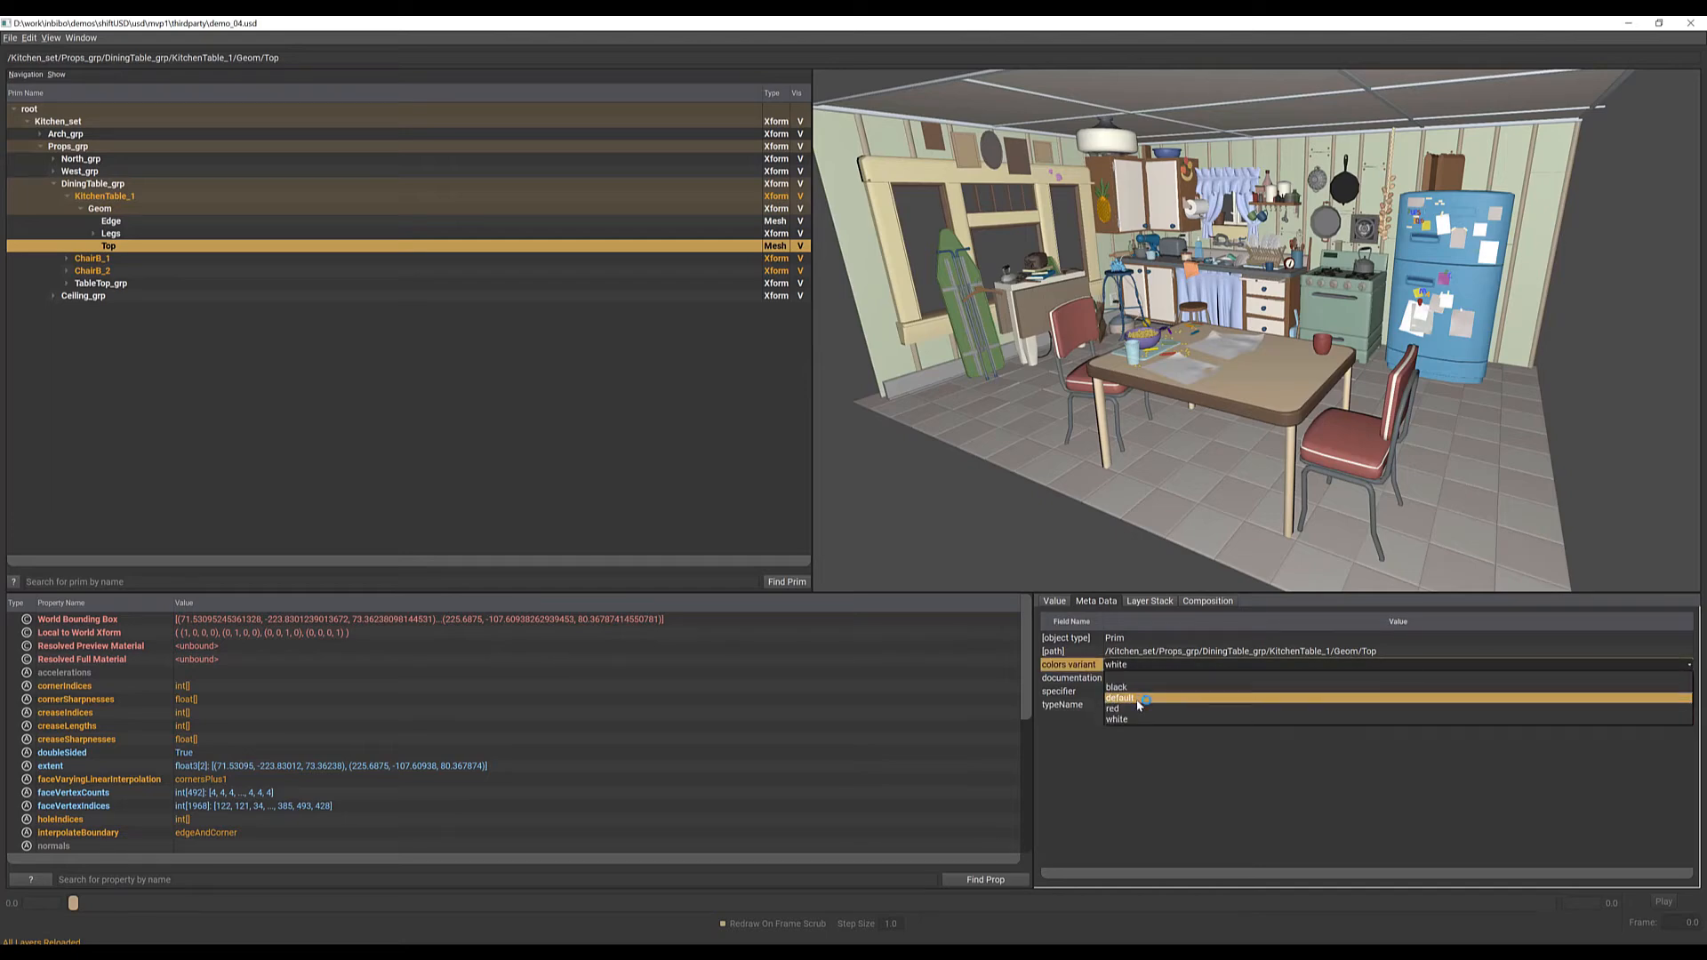
left_click(1119, 698)
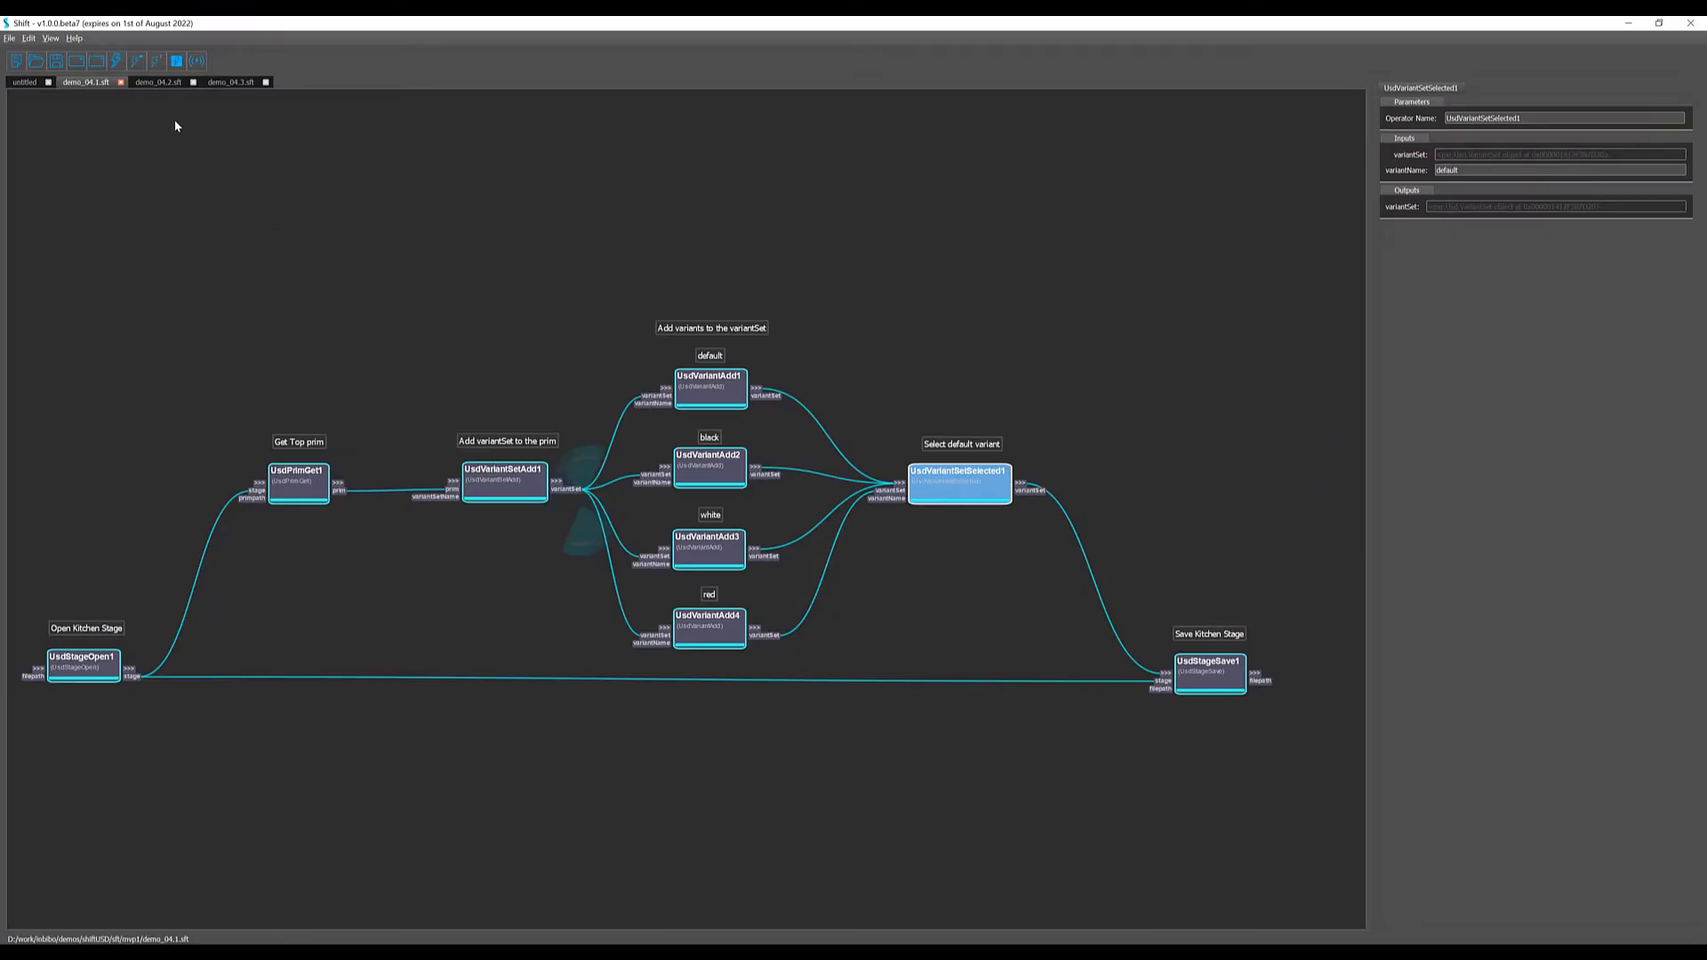
Dismiss the canvas menu and select the black variant's UsdVariantWorkflow1 node
left_click(158, 81)
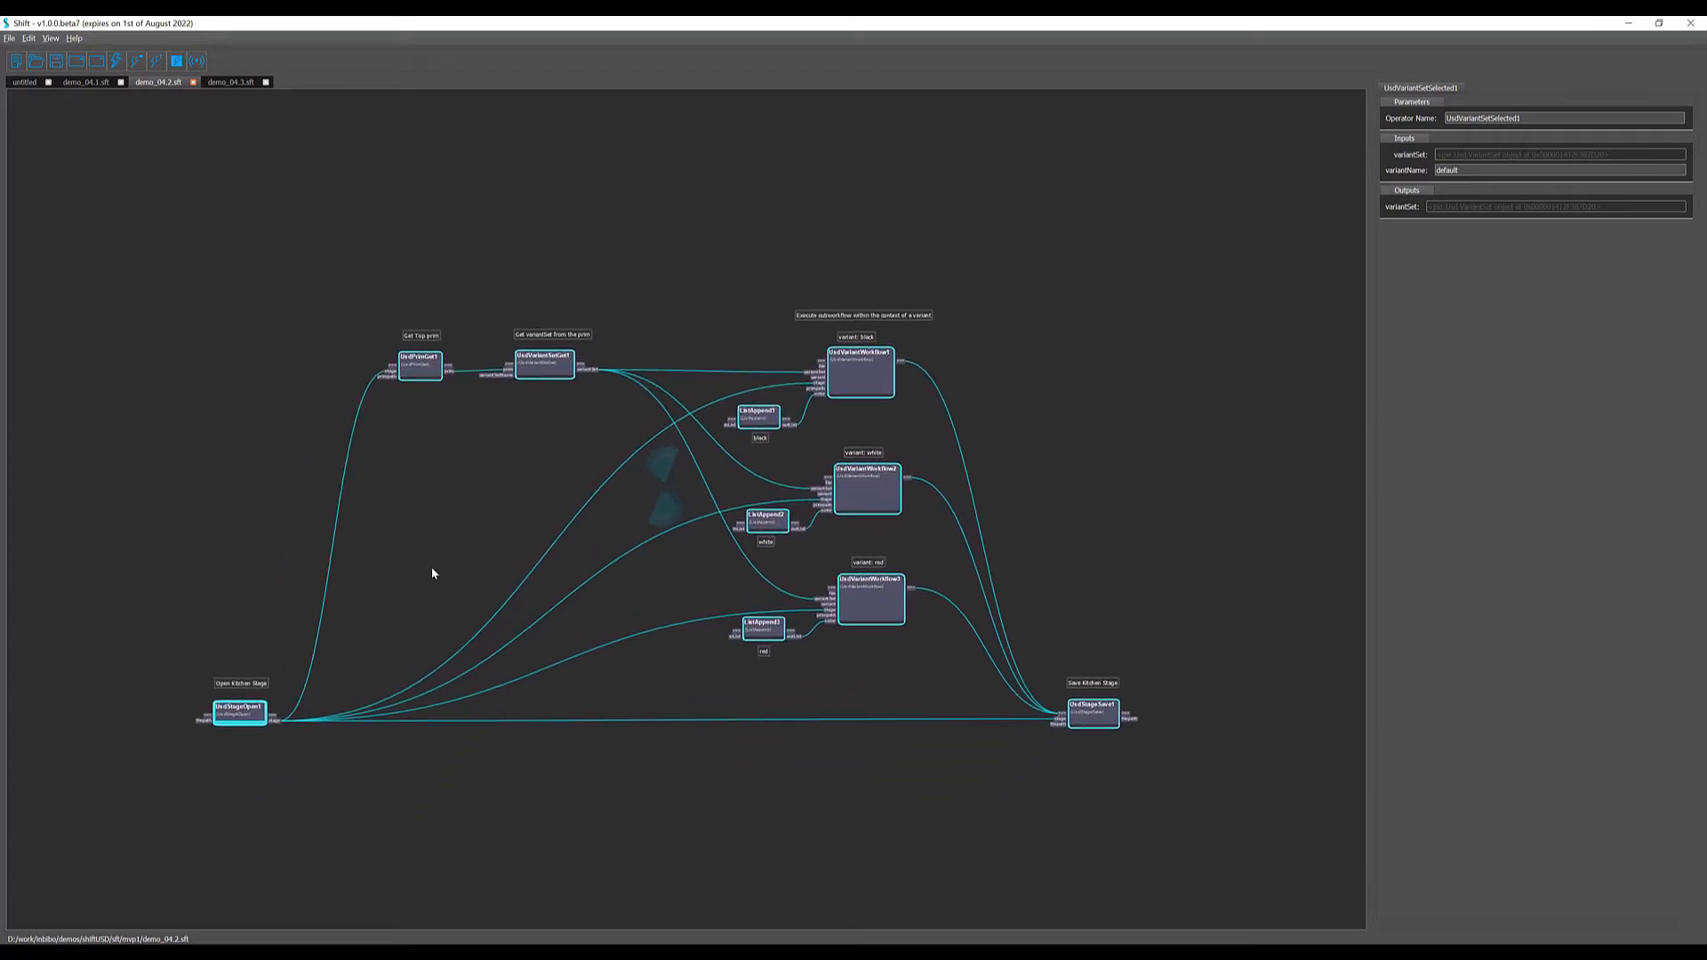
mouse_move(427, 409)
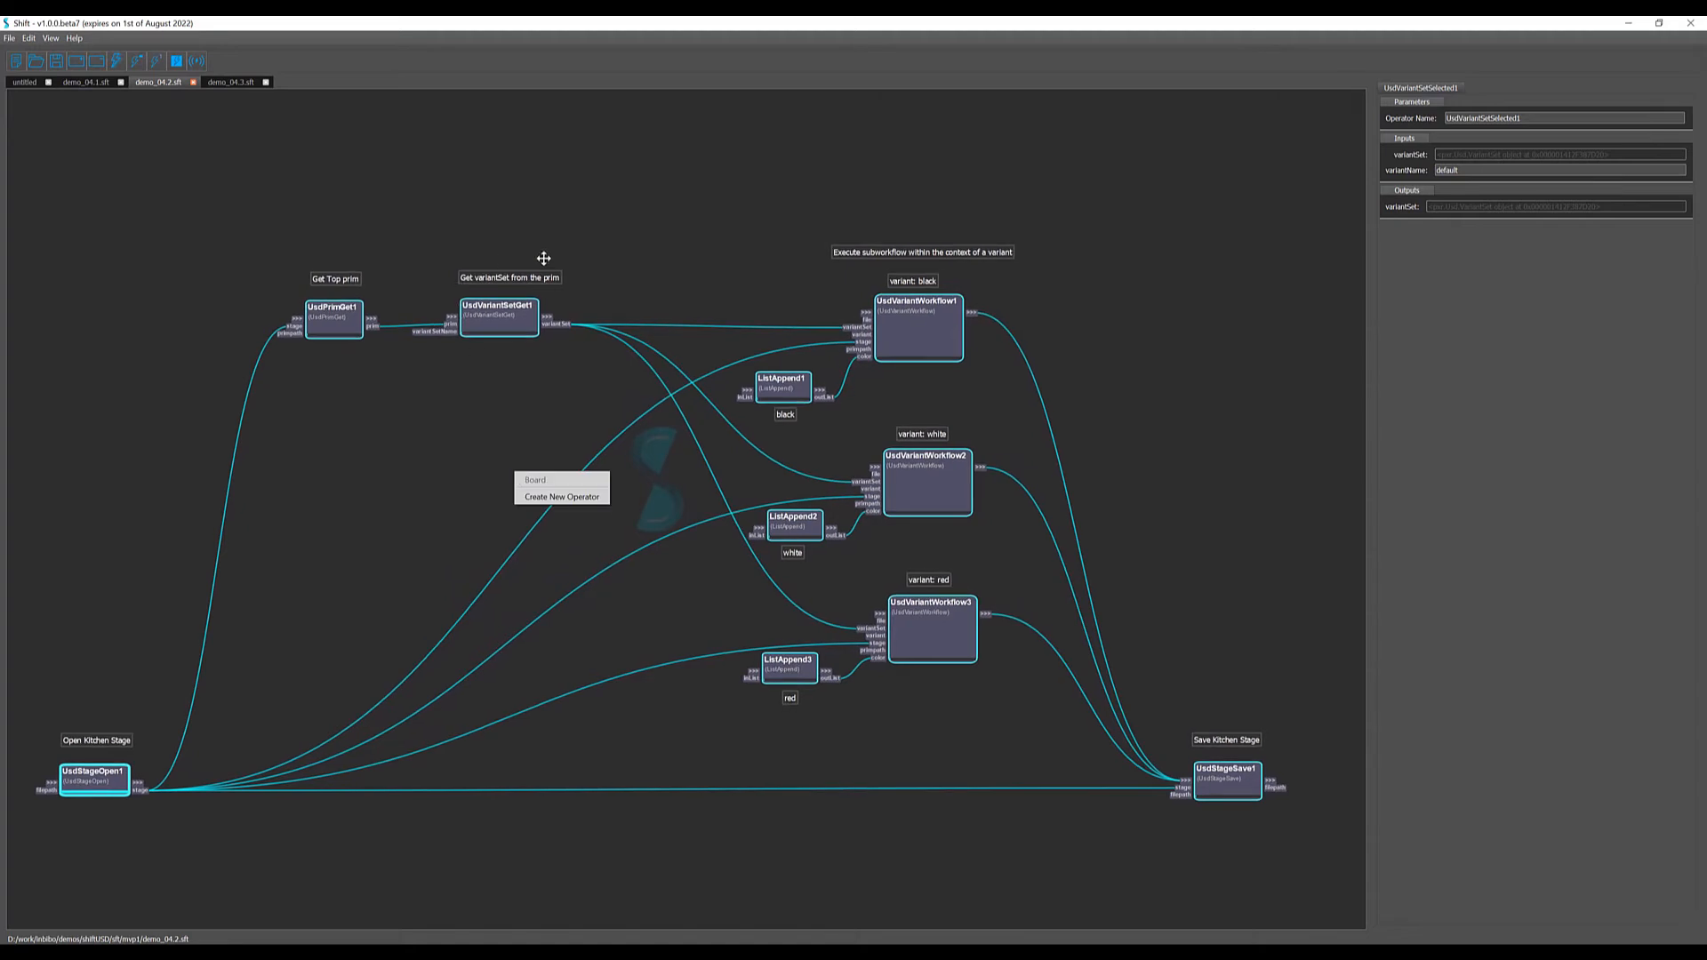
left_click(499, 315)
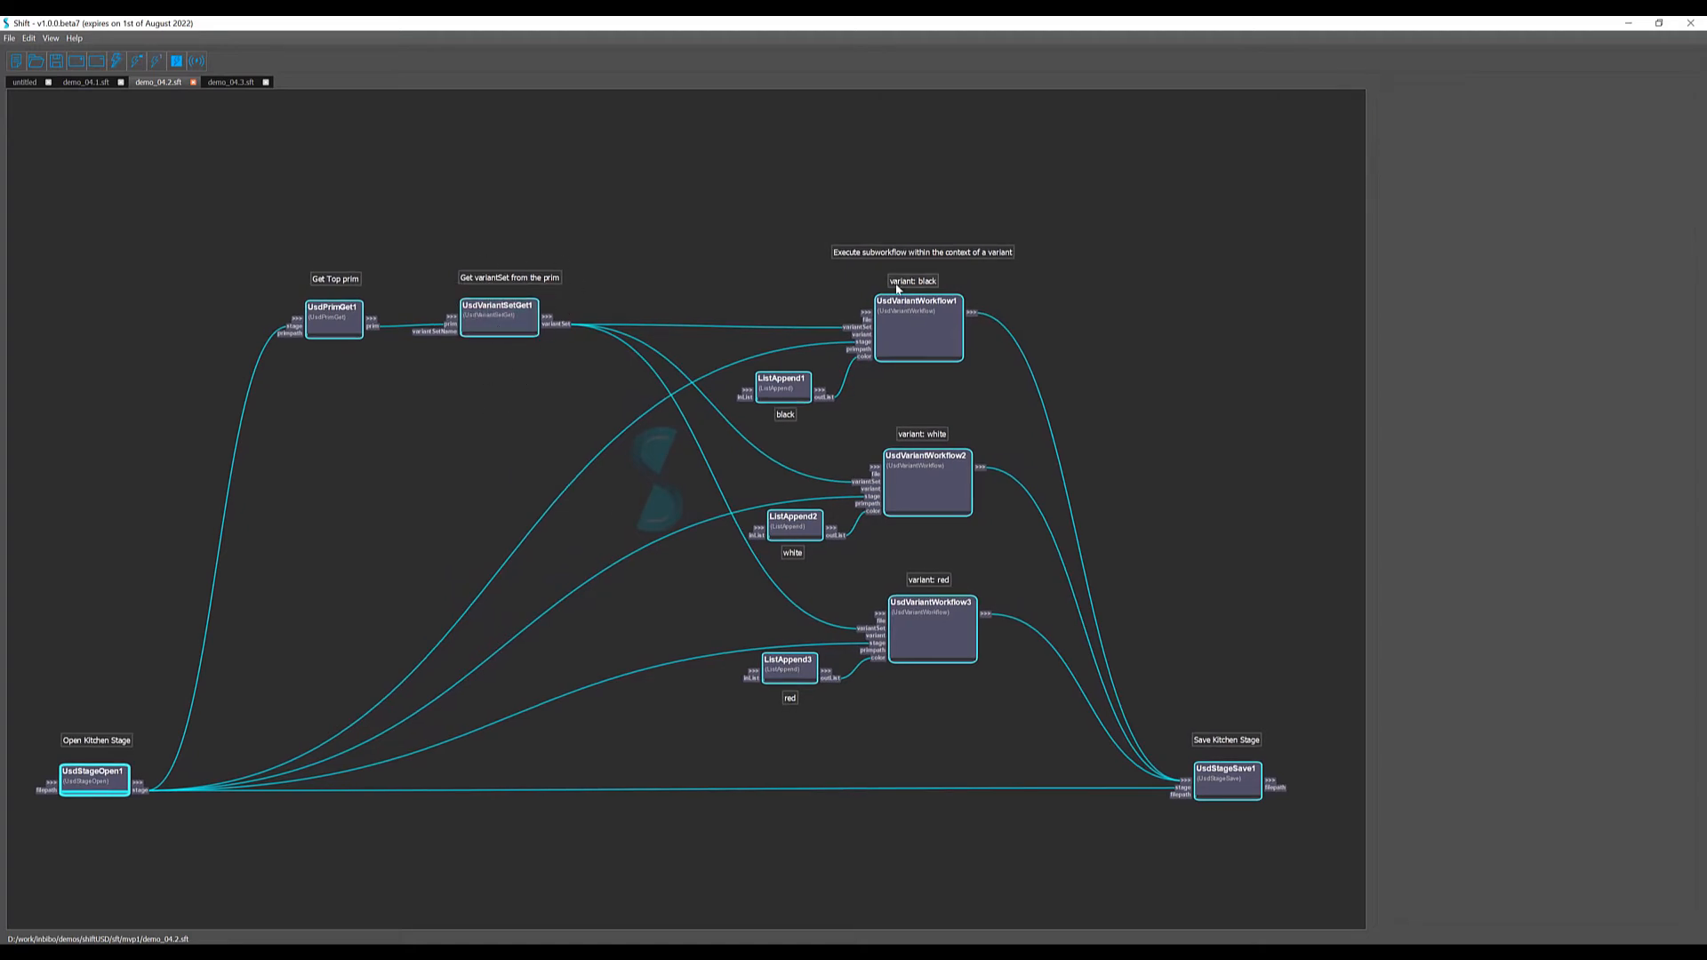
left_click(917, 326)
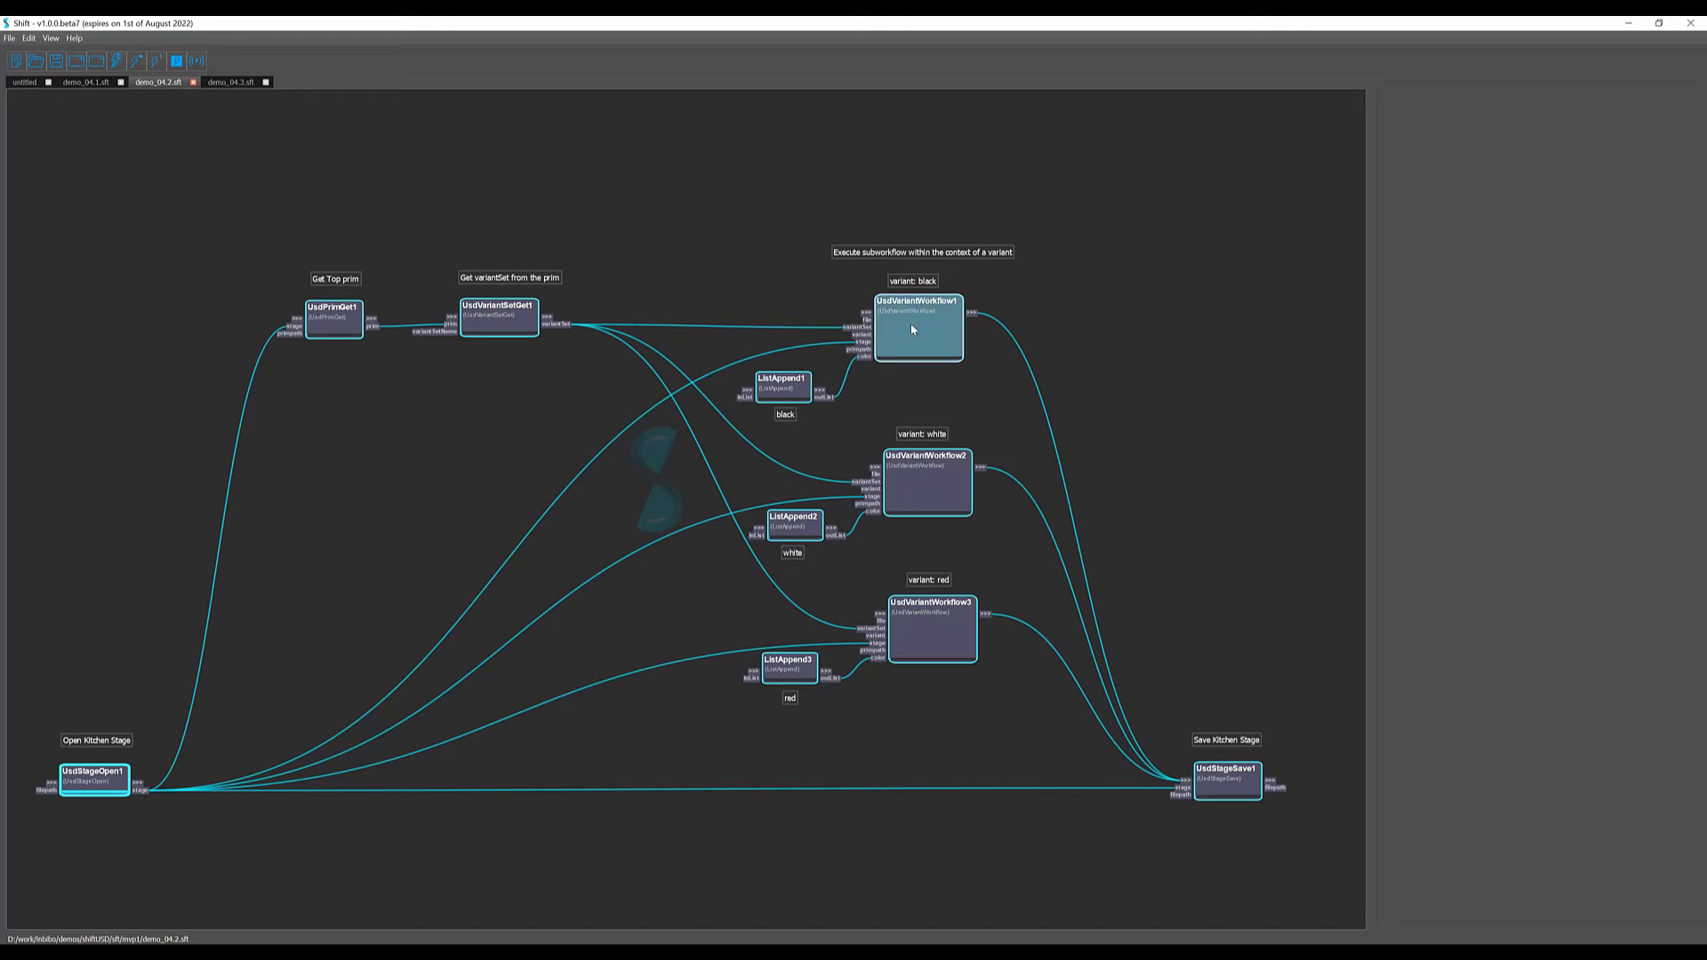
left_click(917, 326)
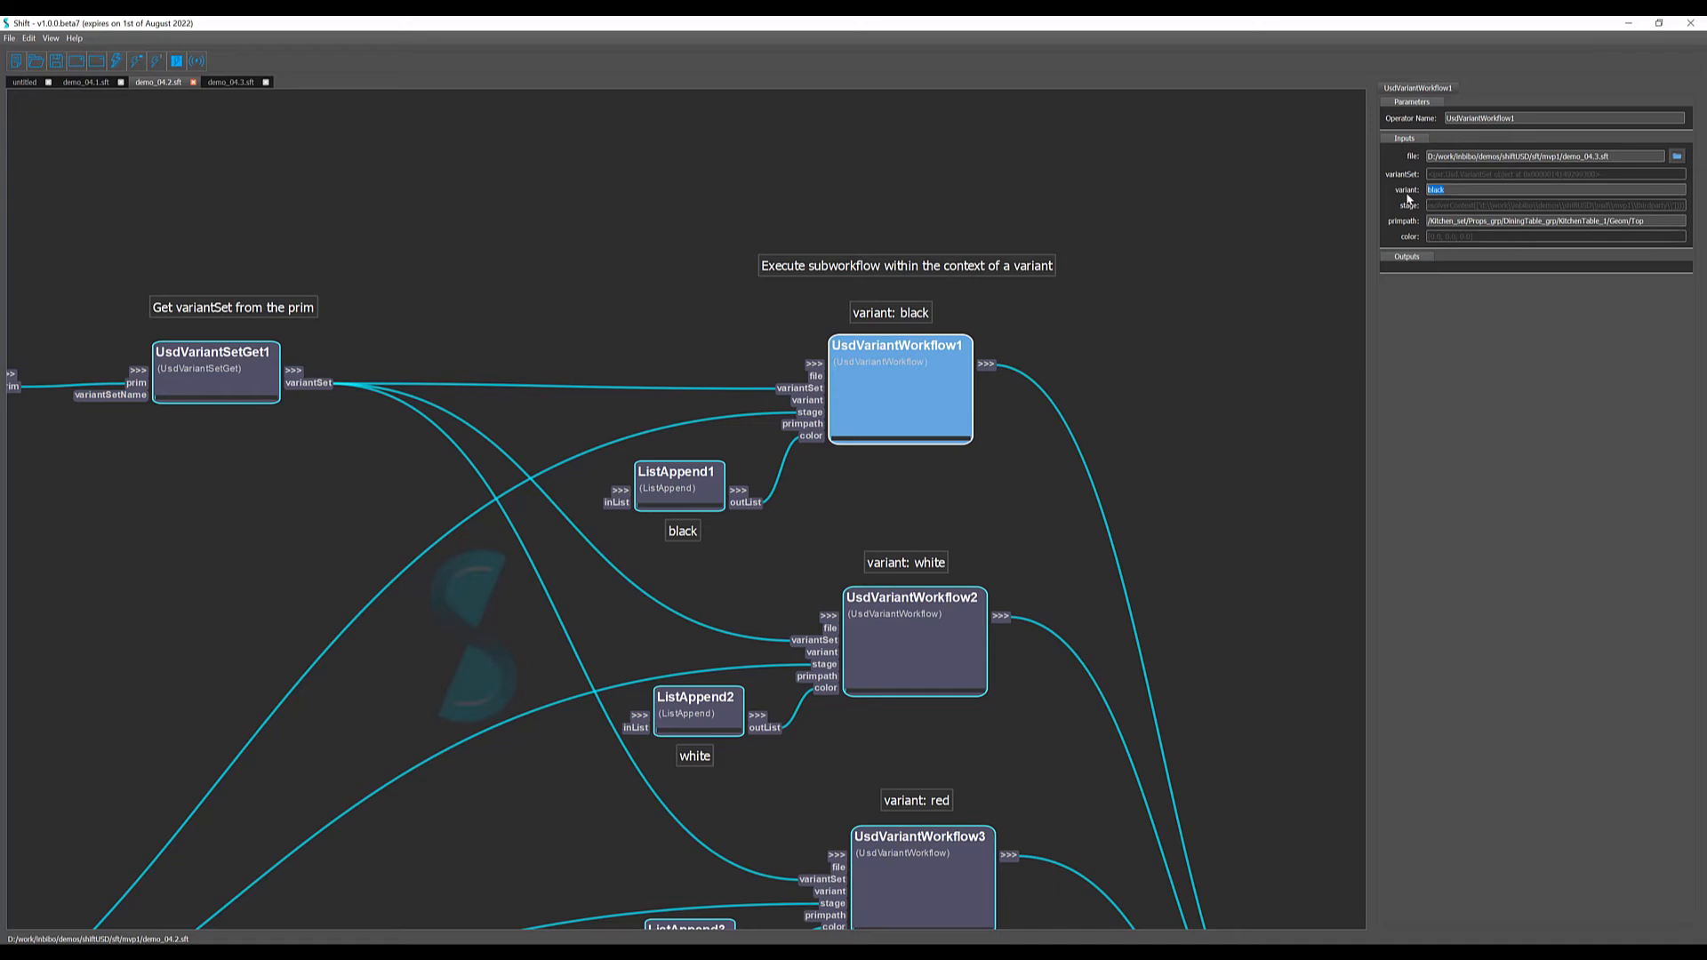
mouse_move(999, 436)
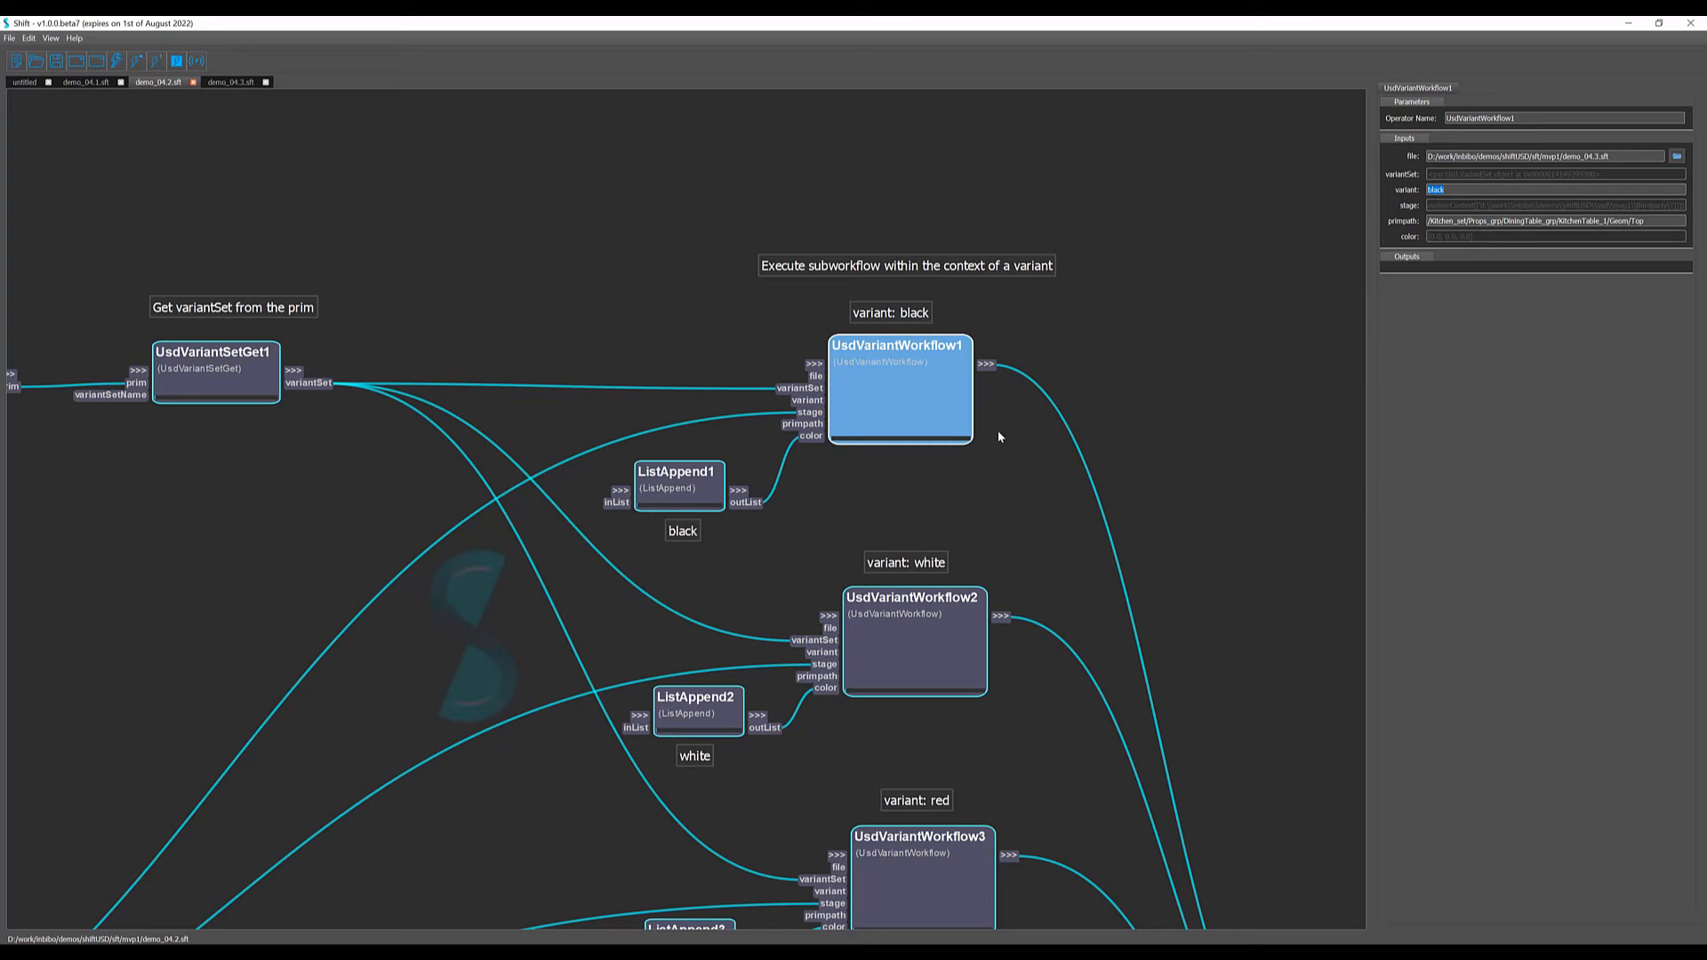
mouse_move(814, 422)
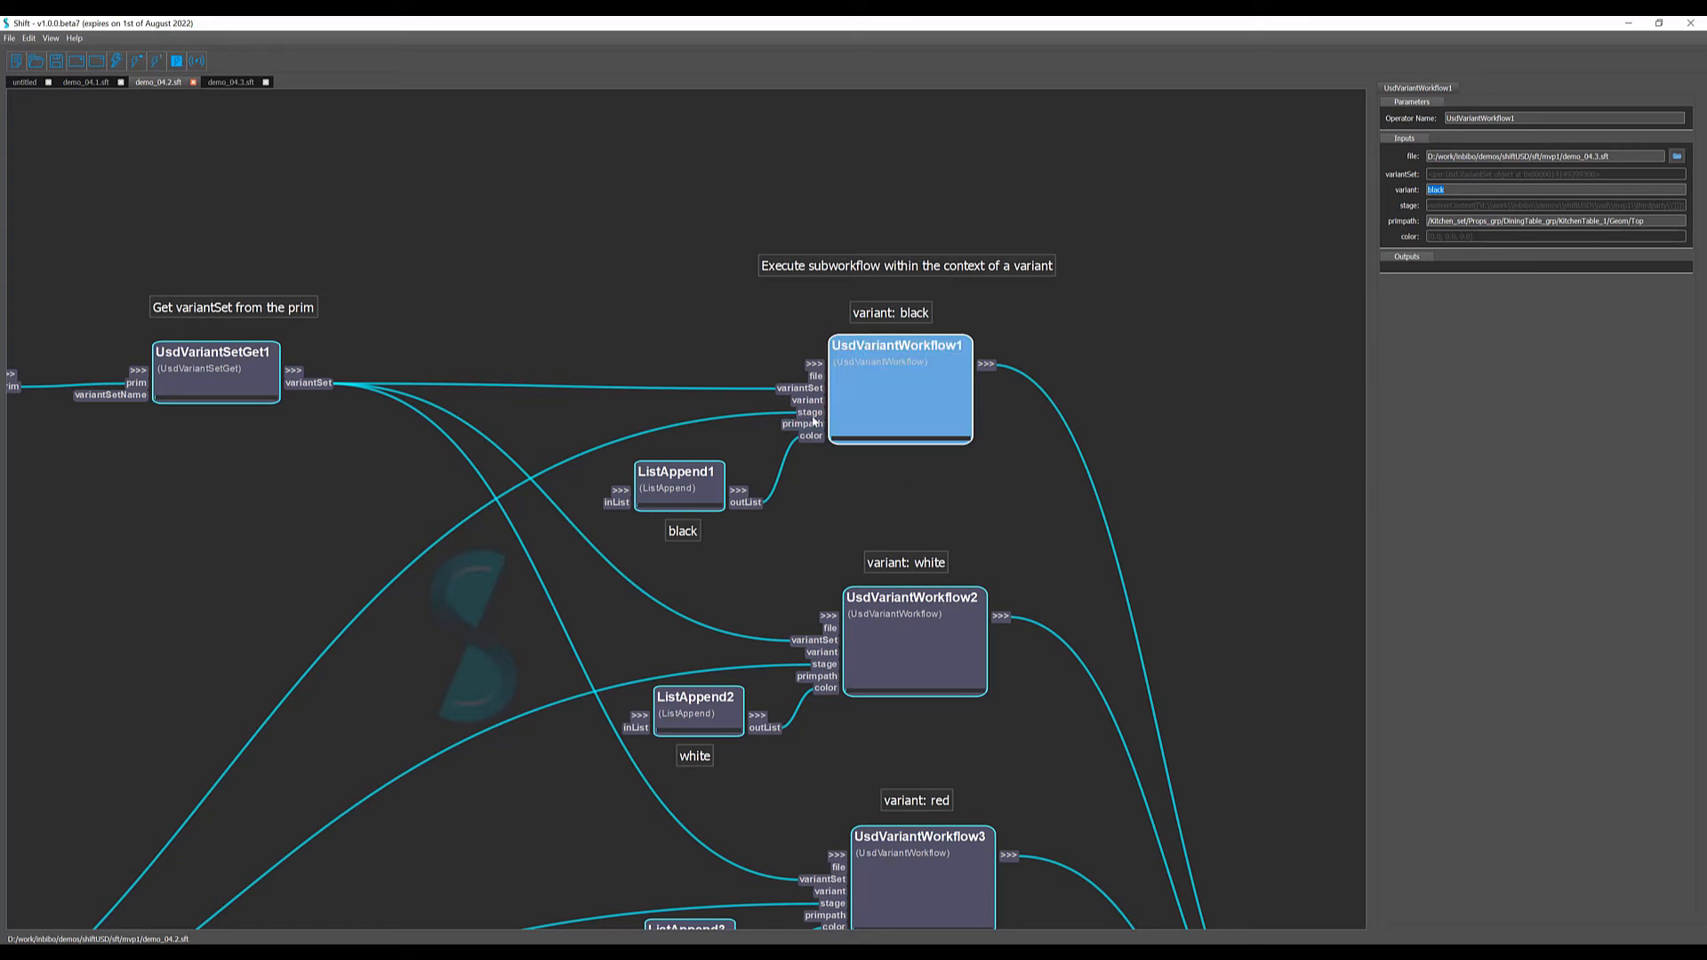
mouse_move(741, 515)
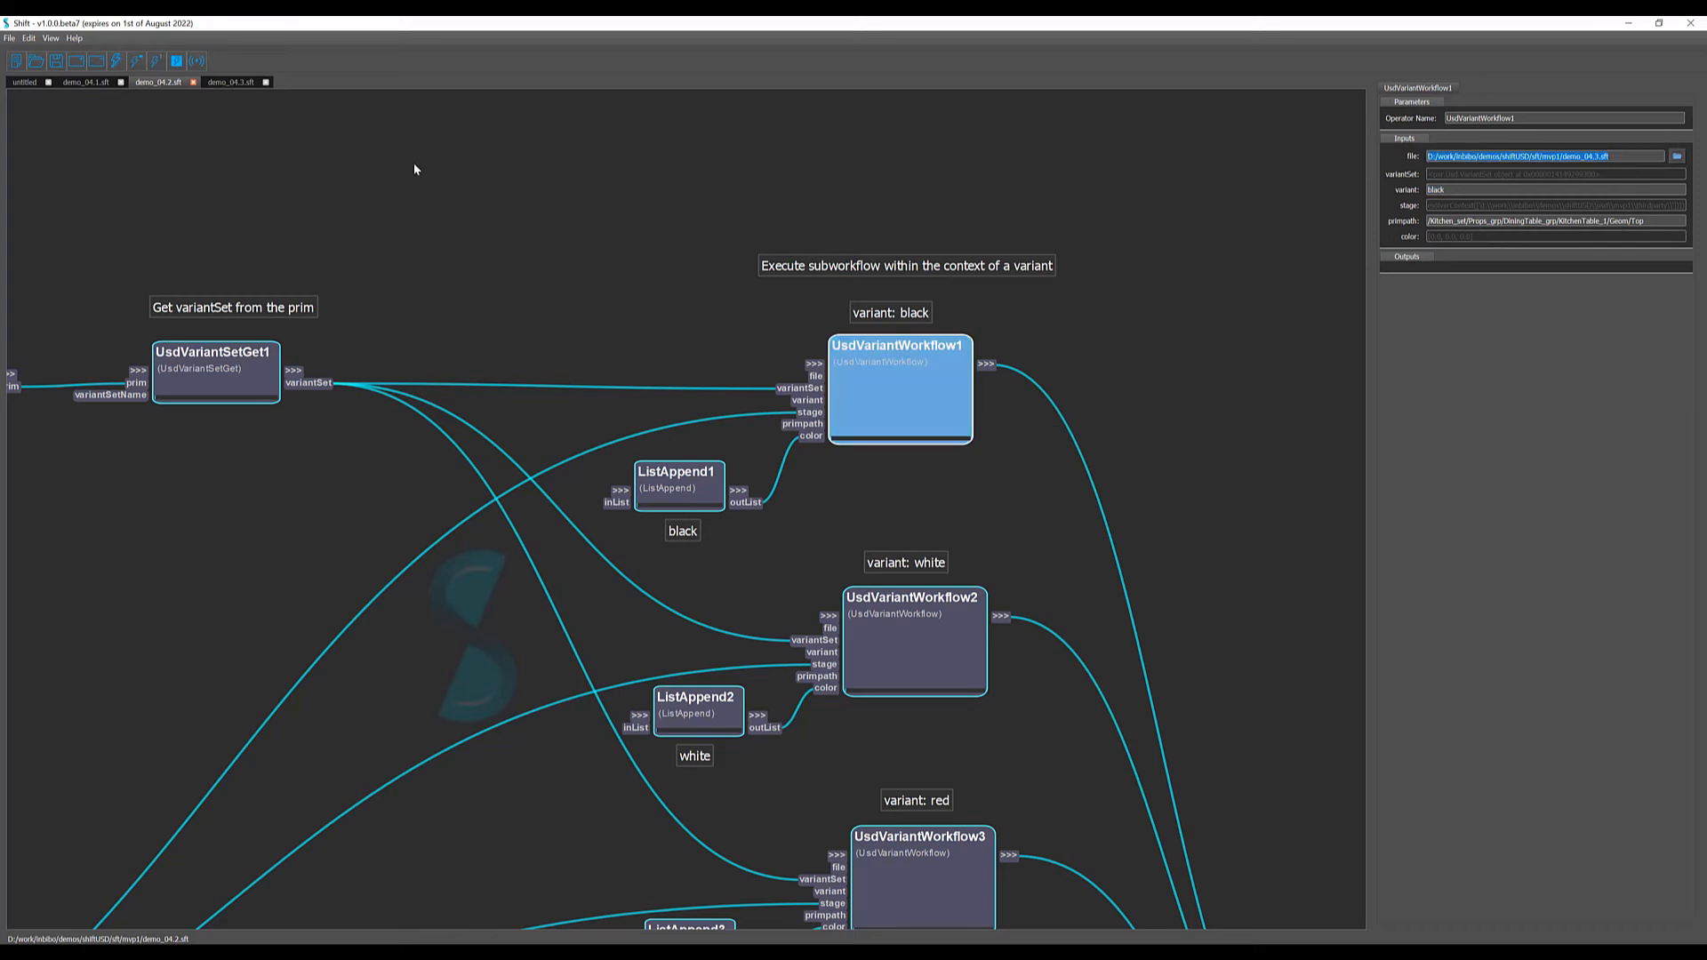
left_click(228, 82)
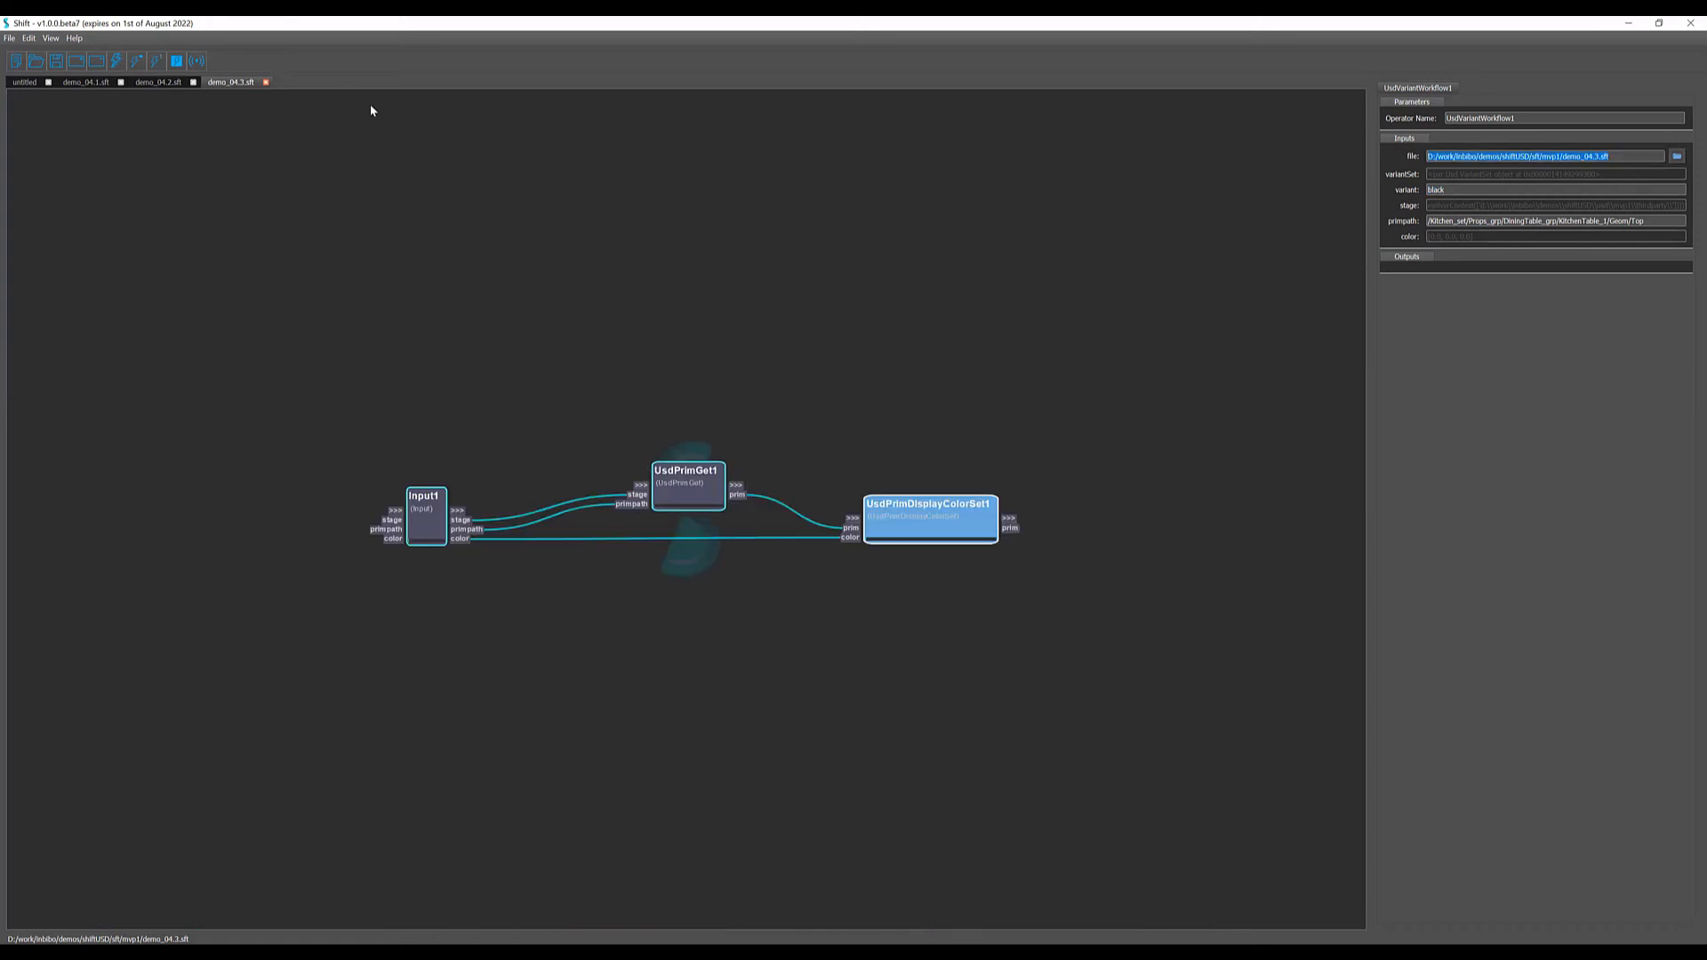
mouse_move(471, 476)
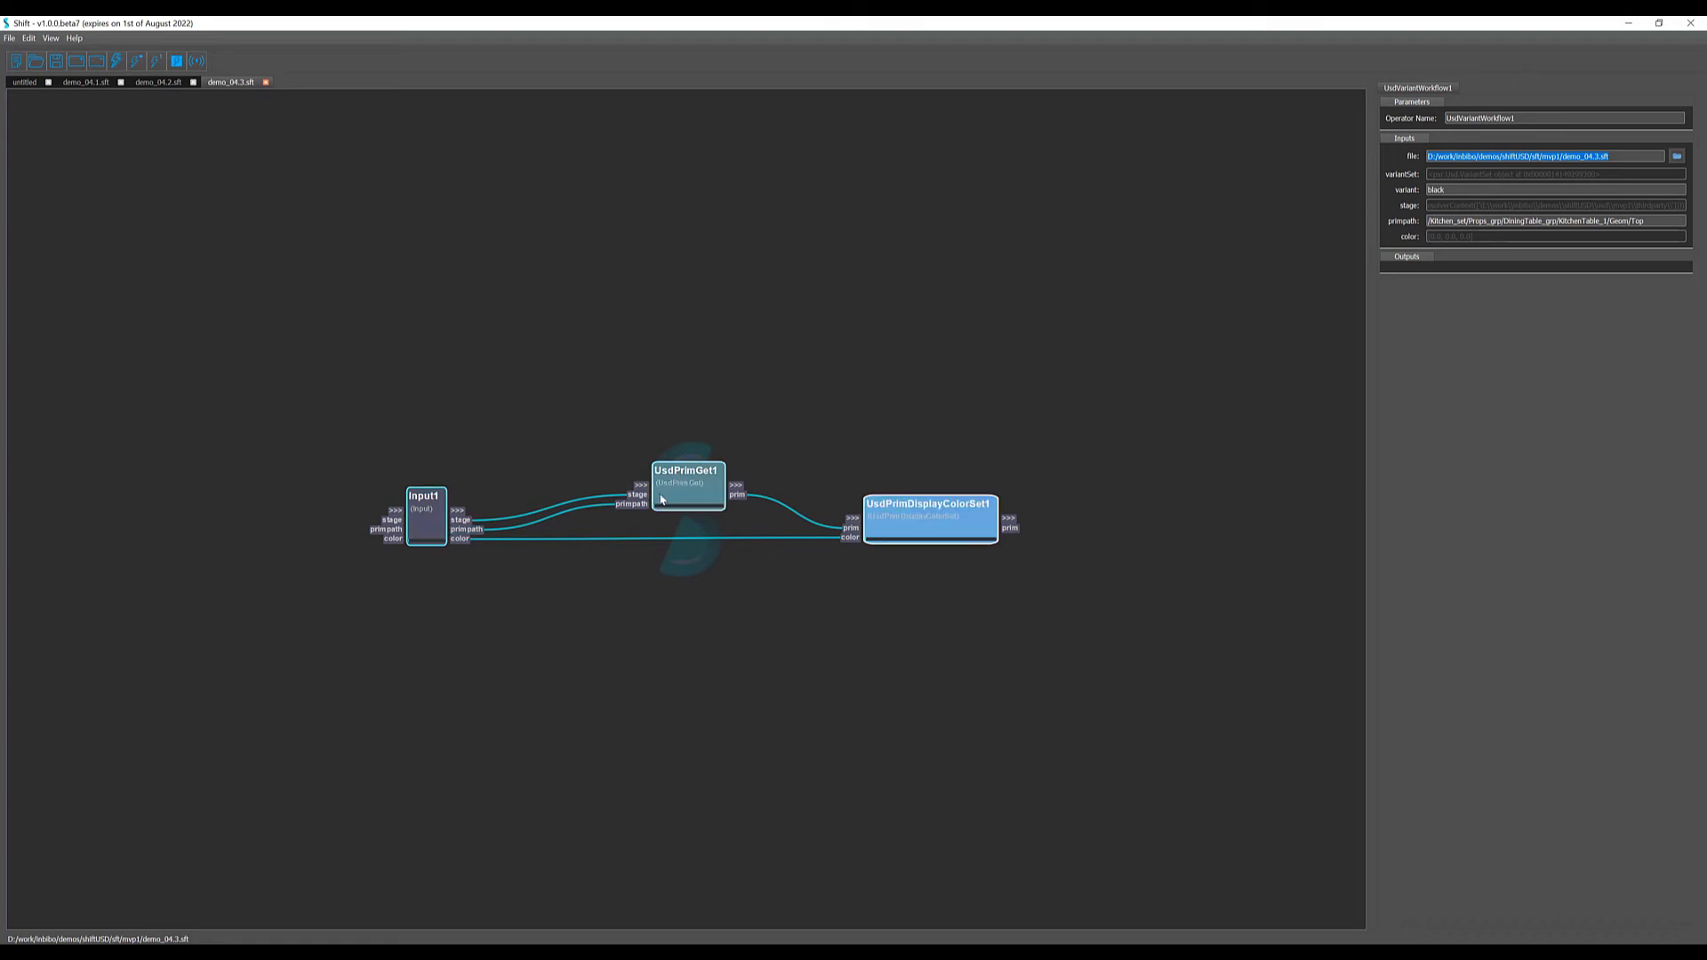
left_click(929, 521)
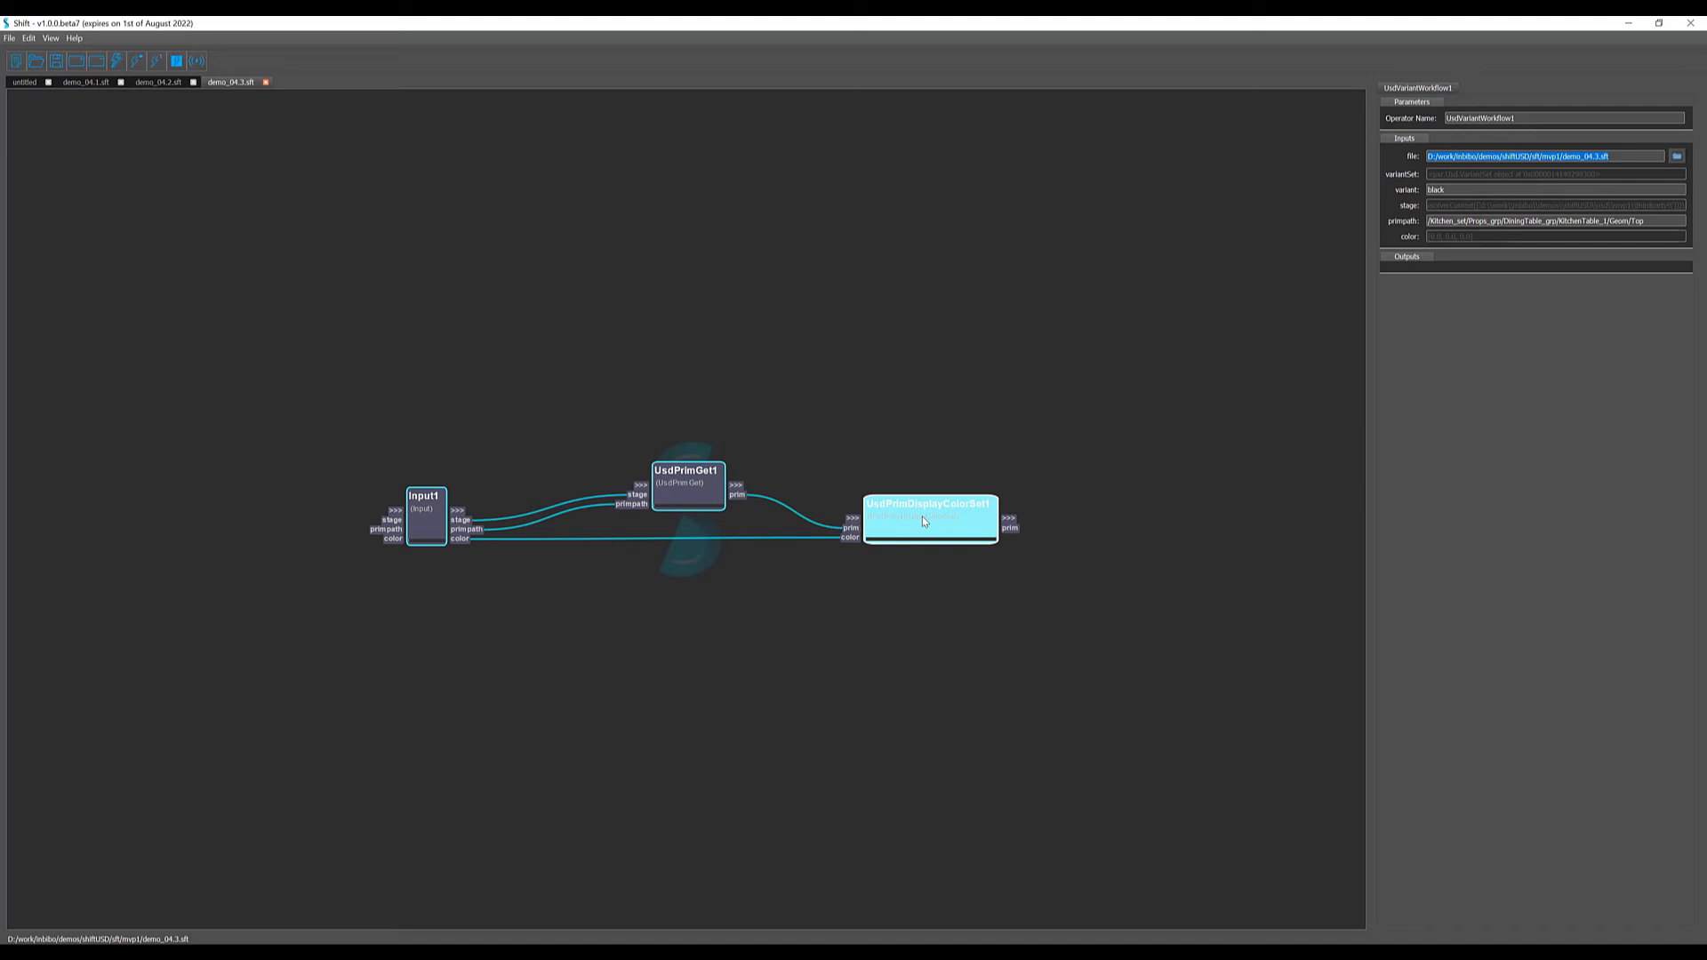
mouse_move(926, 534)
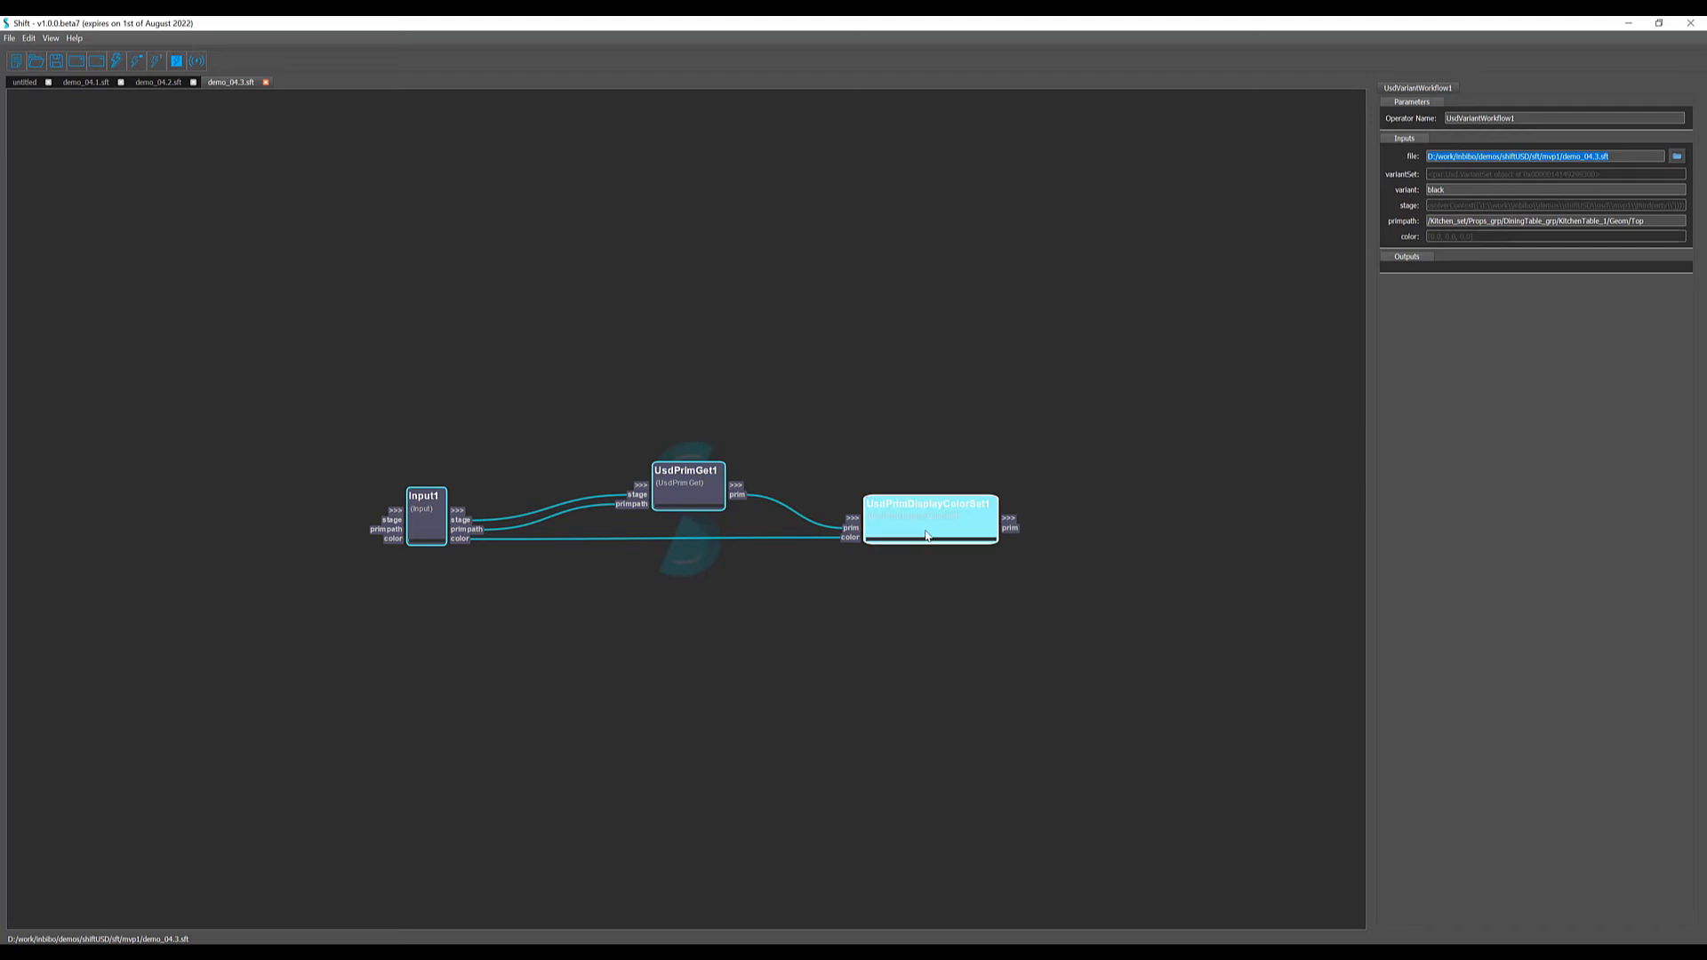
left_click(156, 81)
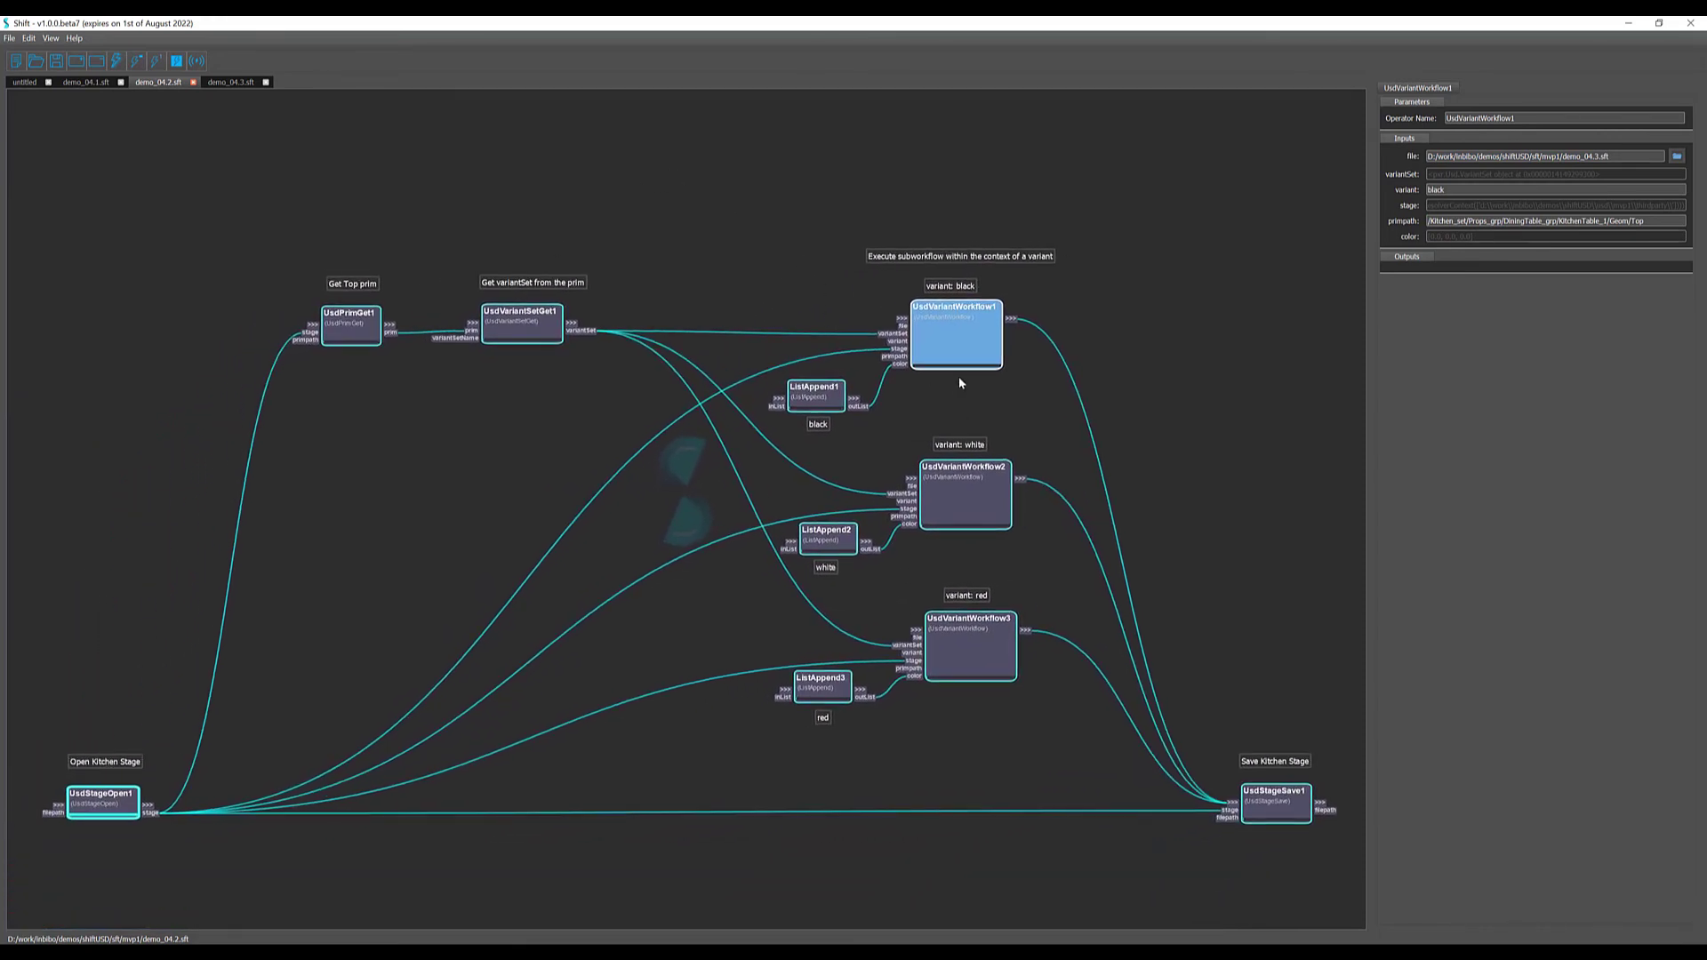
left_click(969, 648)
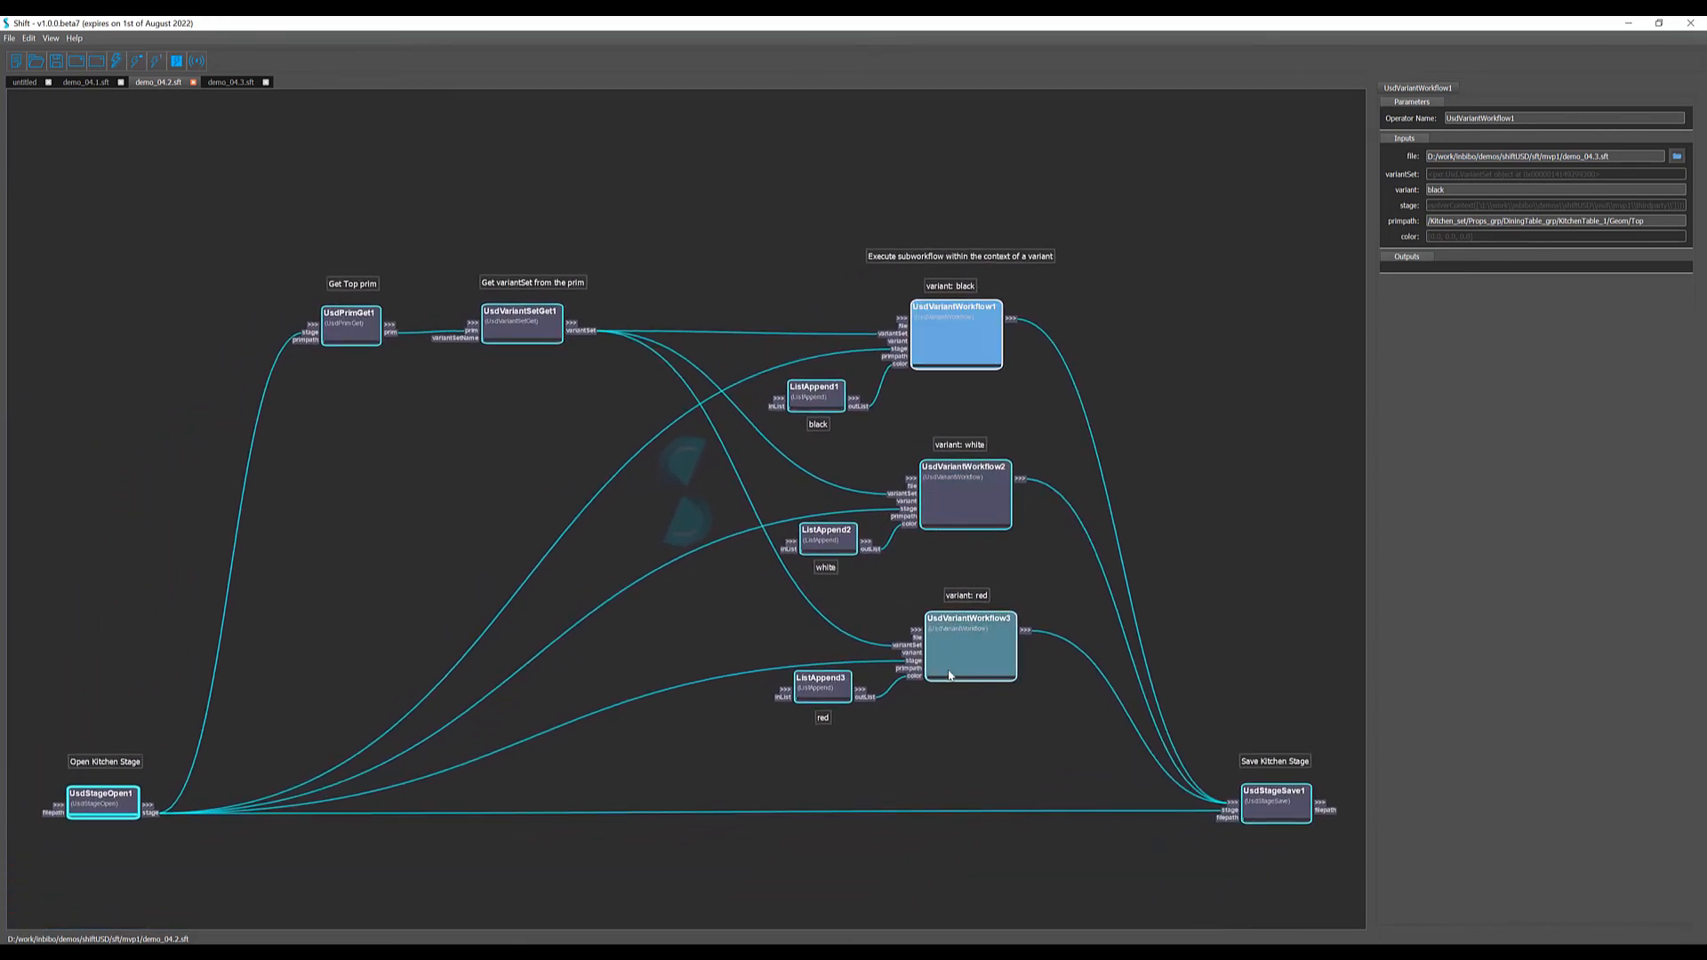
left_click(1147, 834)
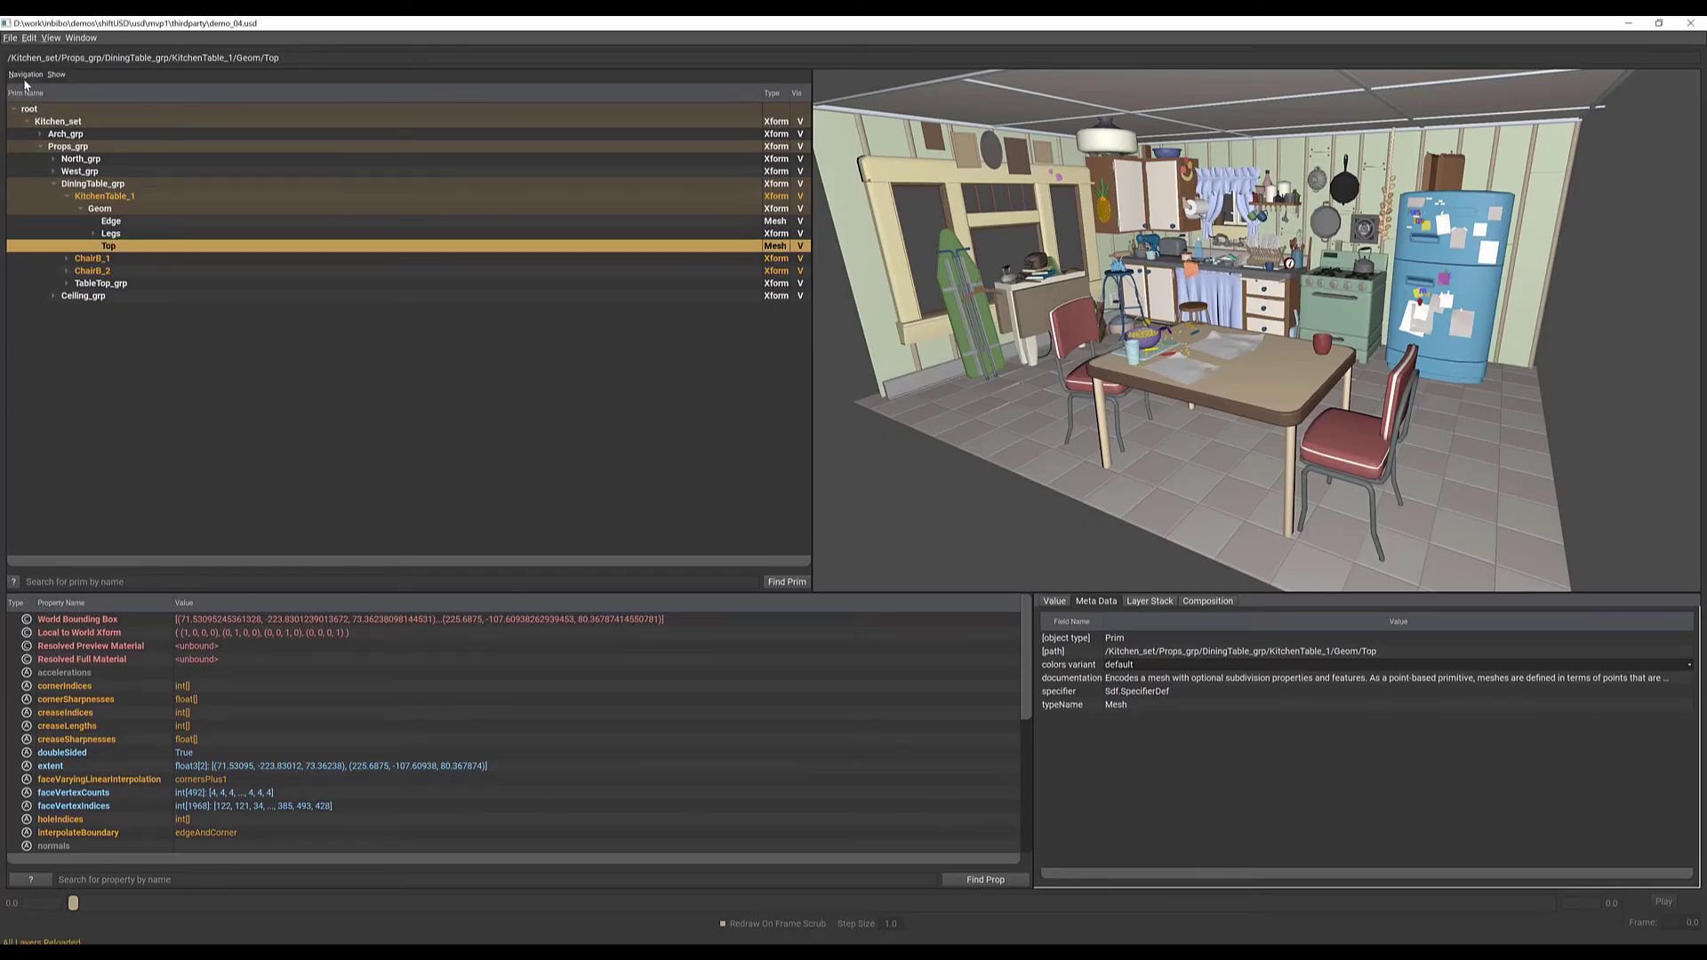
Cycle the table top's colors variant through red, black and white, ending on red
left_click(1115, 665)
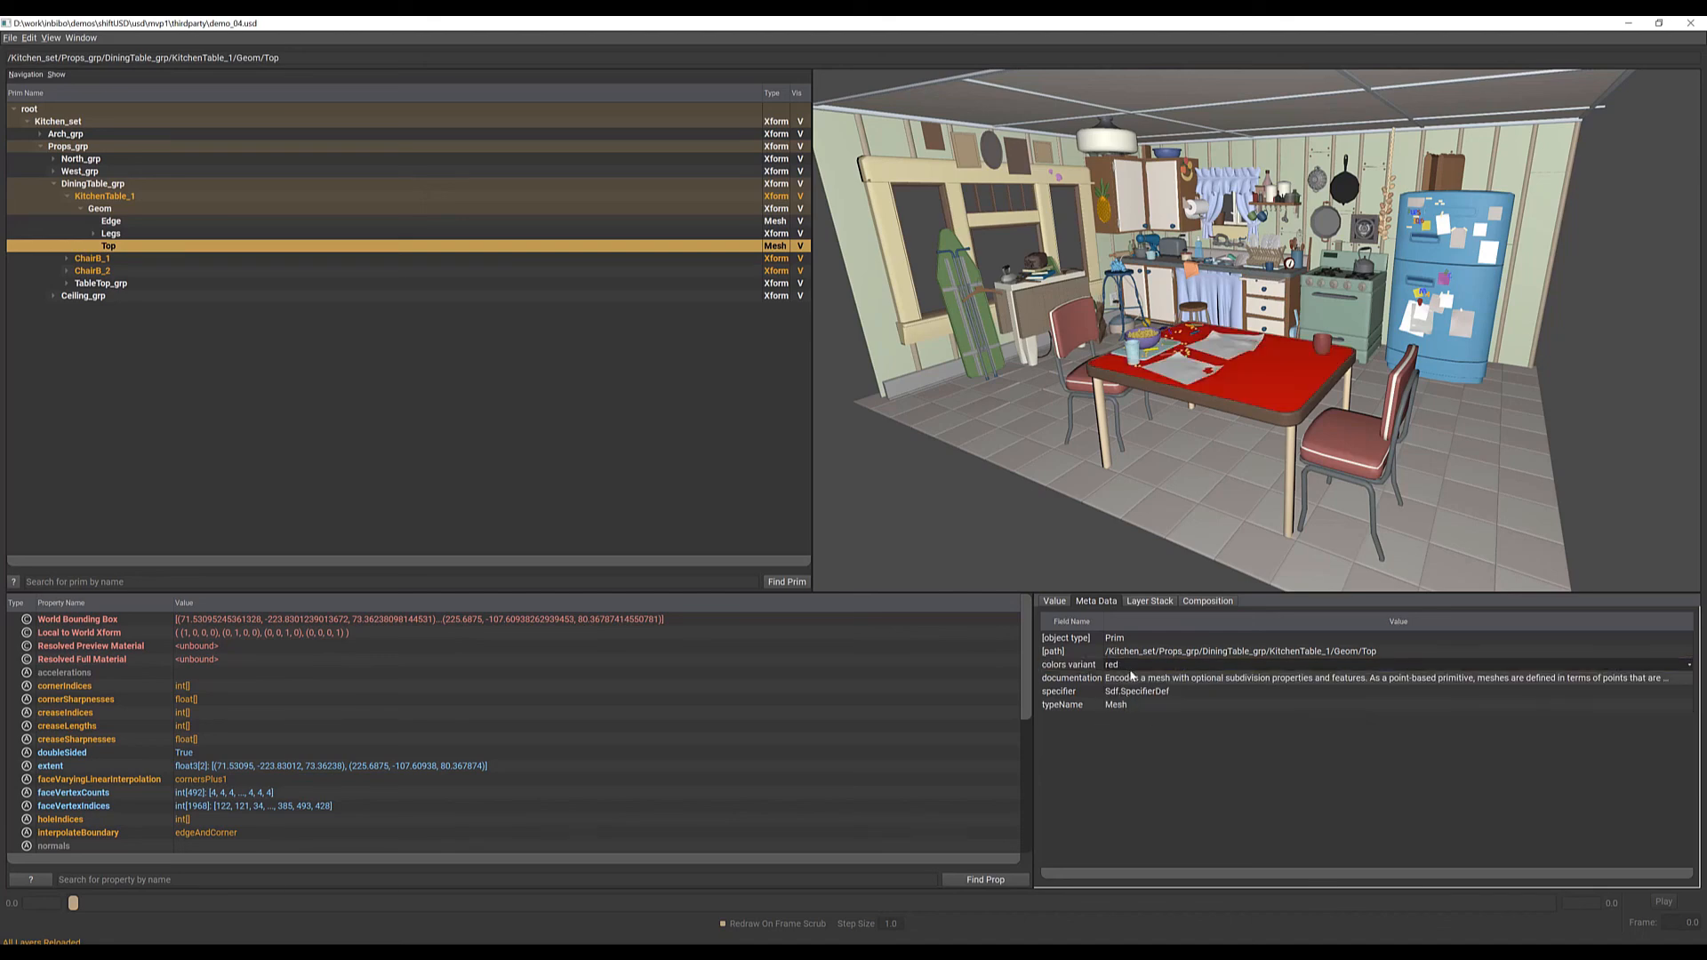
left_click(1115, 664)
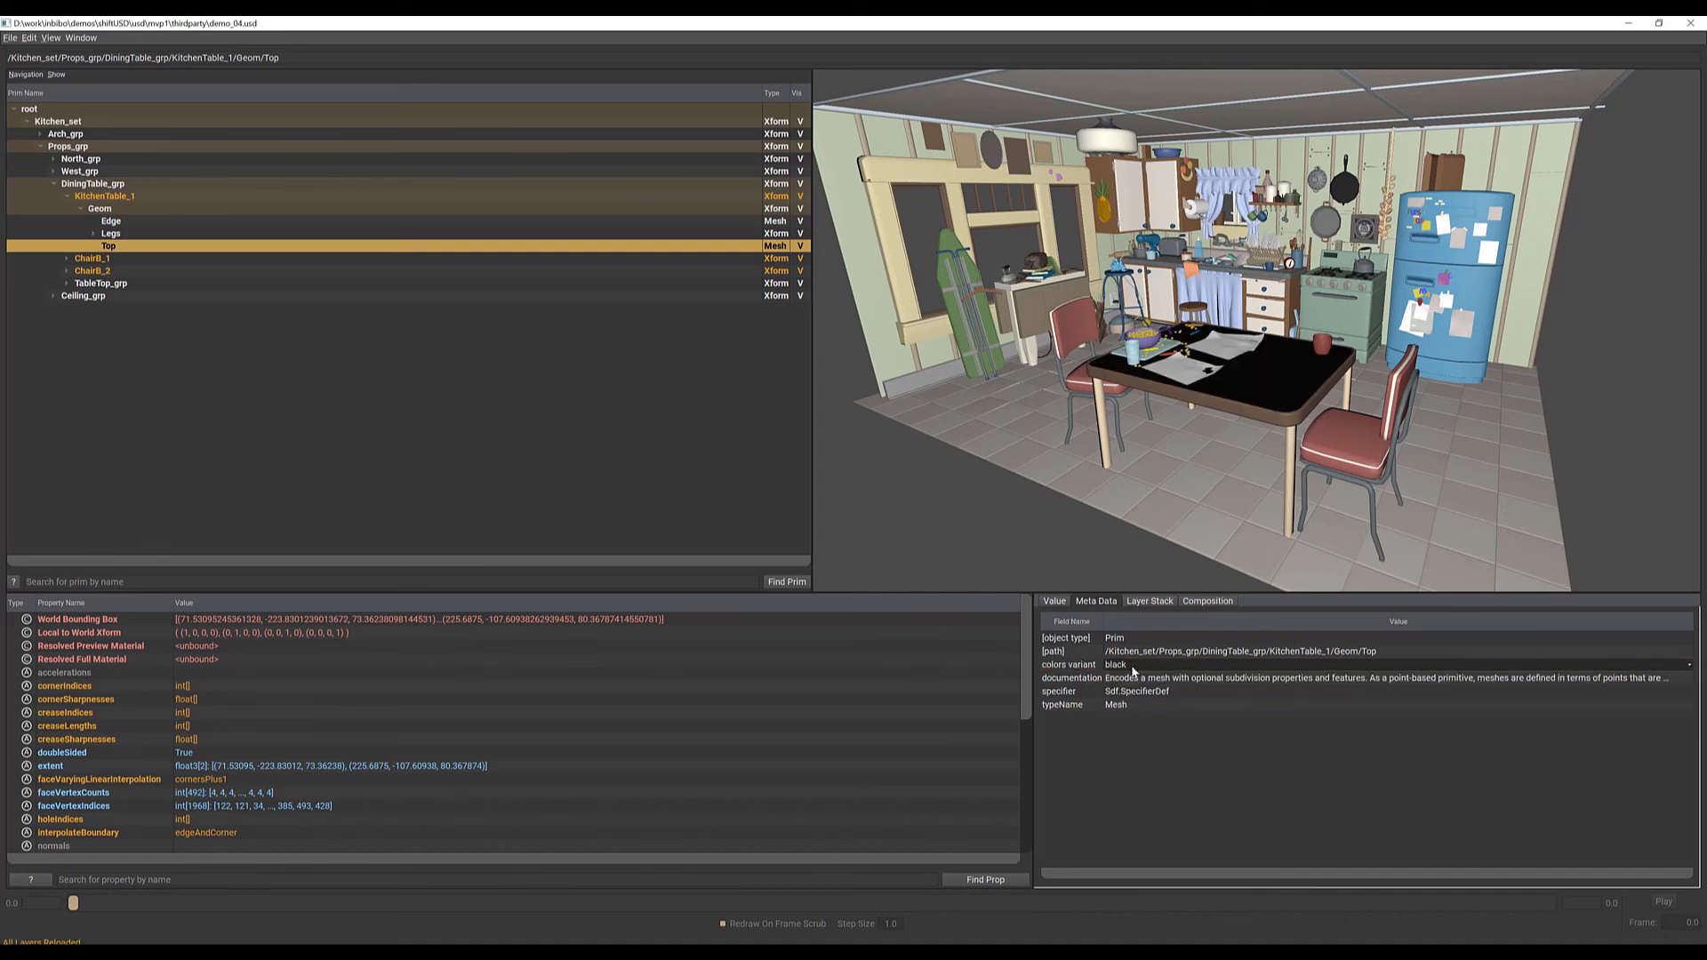
left_click(1116, 664)
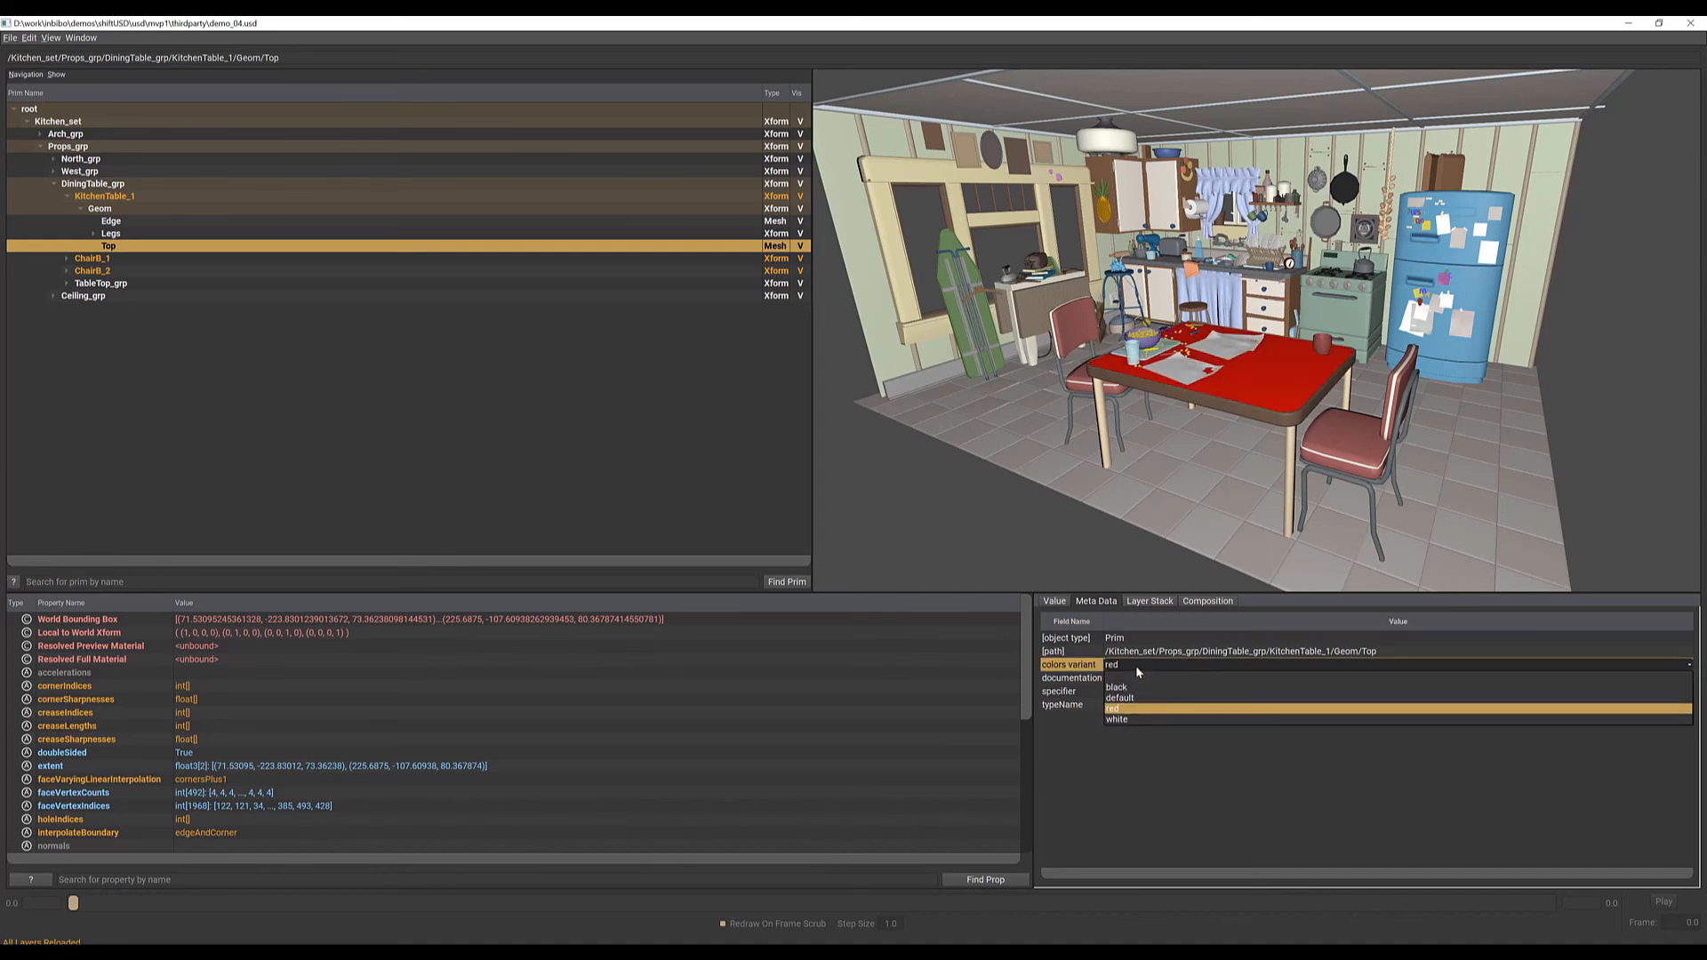
left_click(1116, 718)
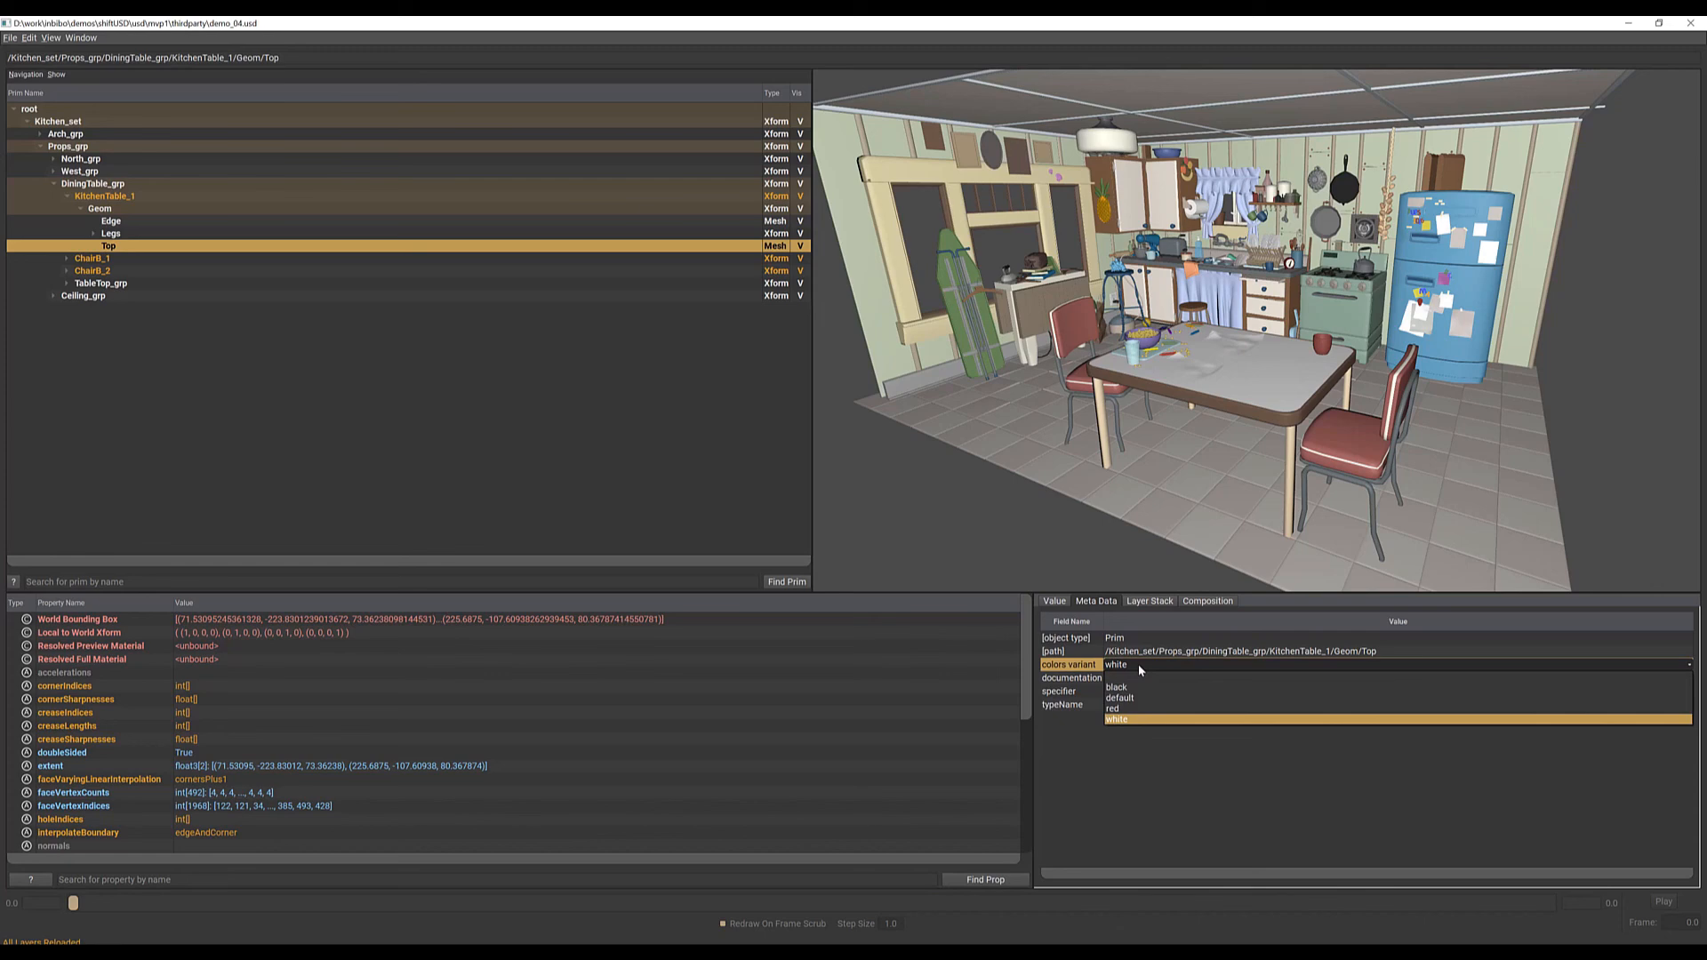
left_click(1114, 709)
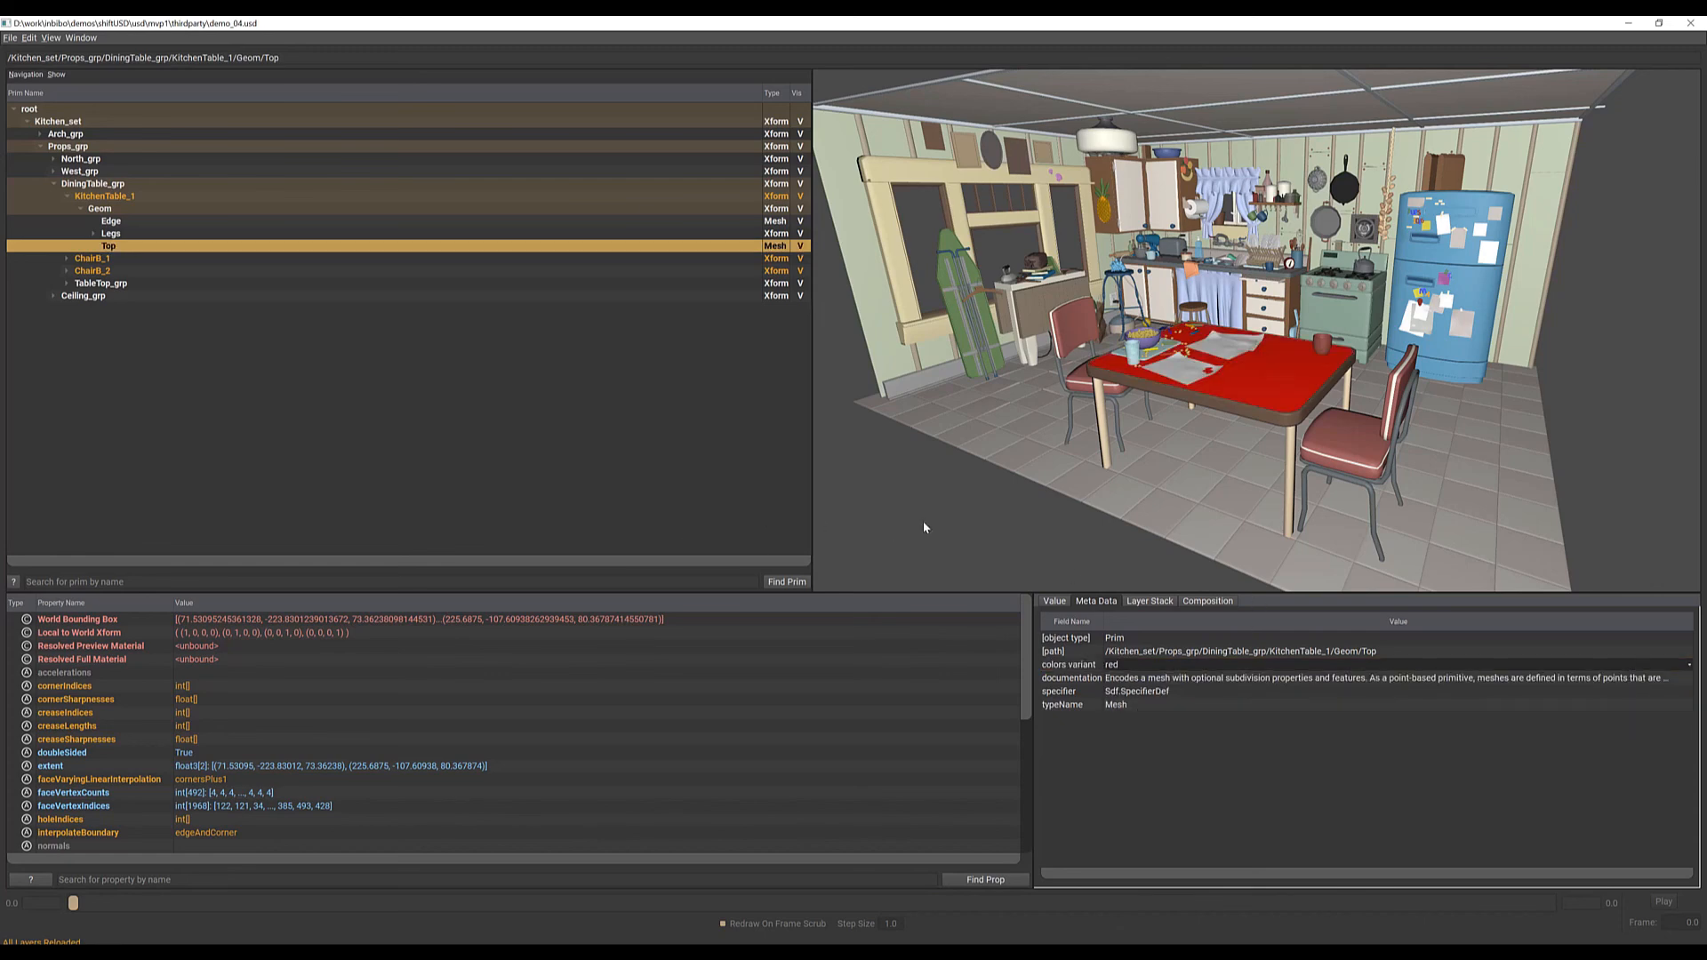
mouse_move(926, 522)
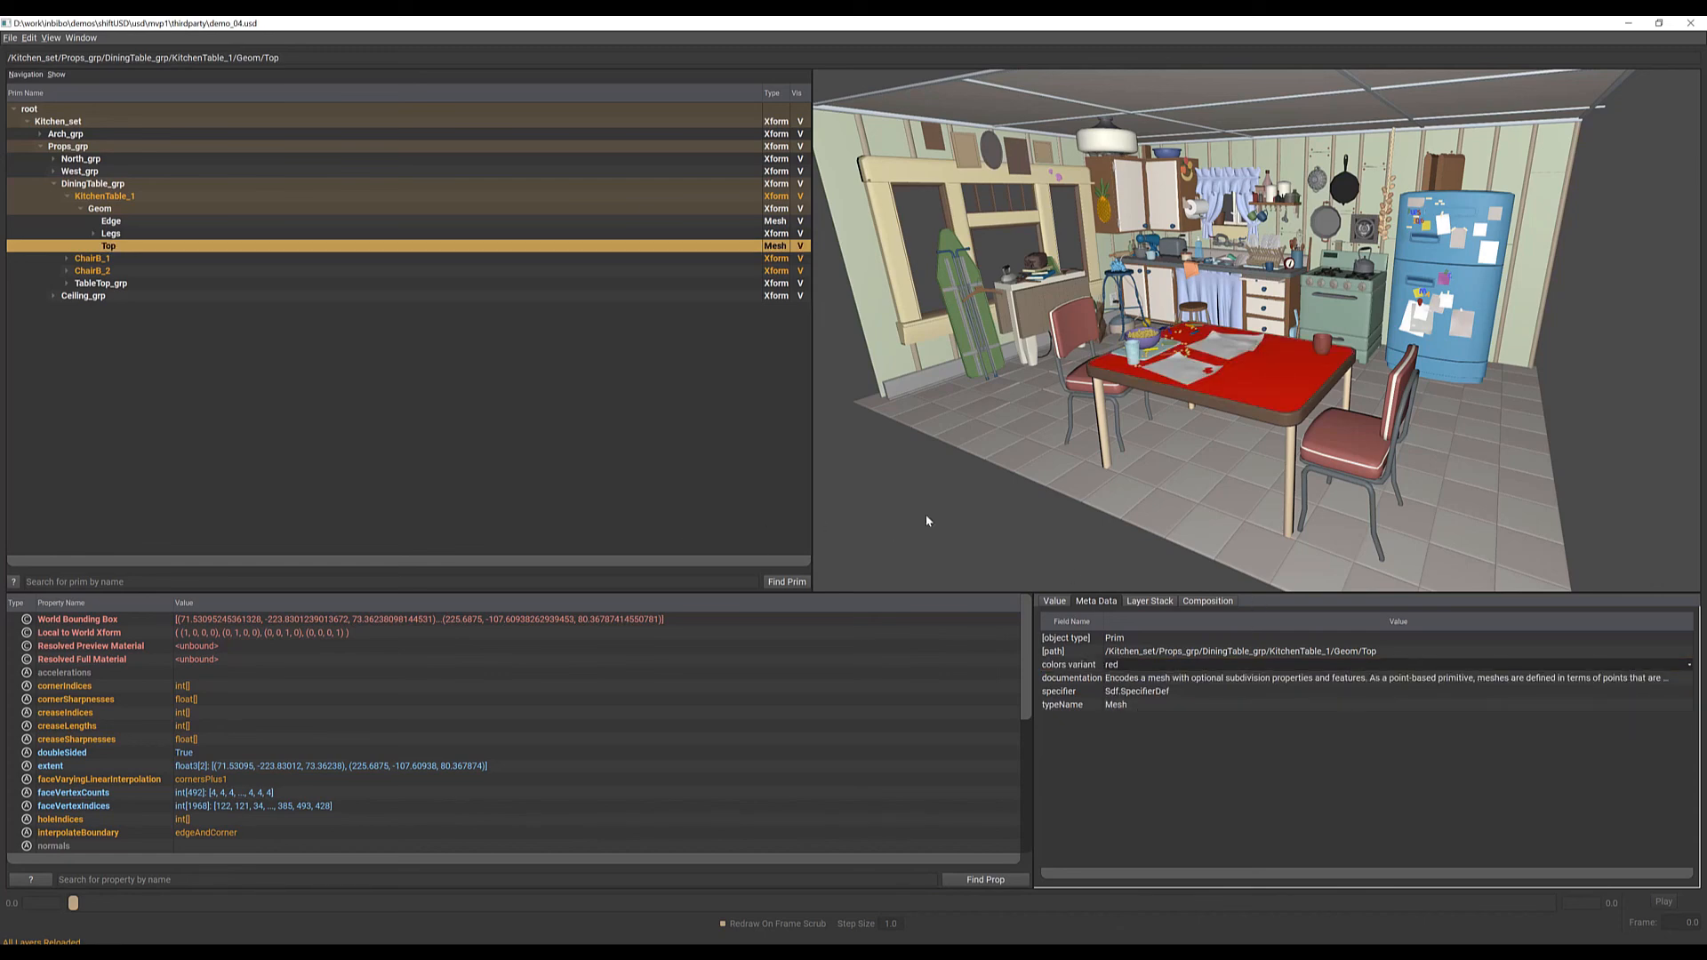